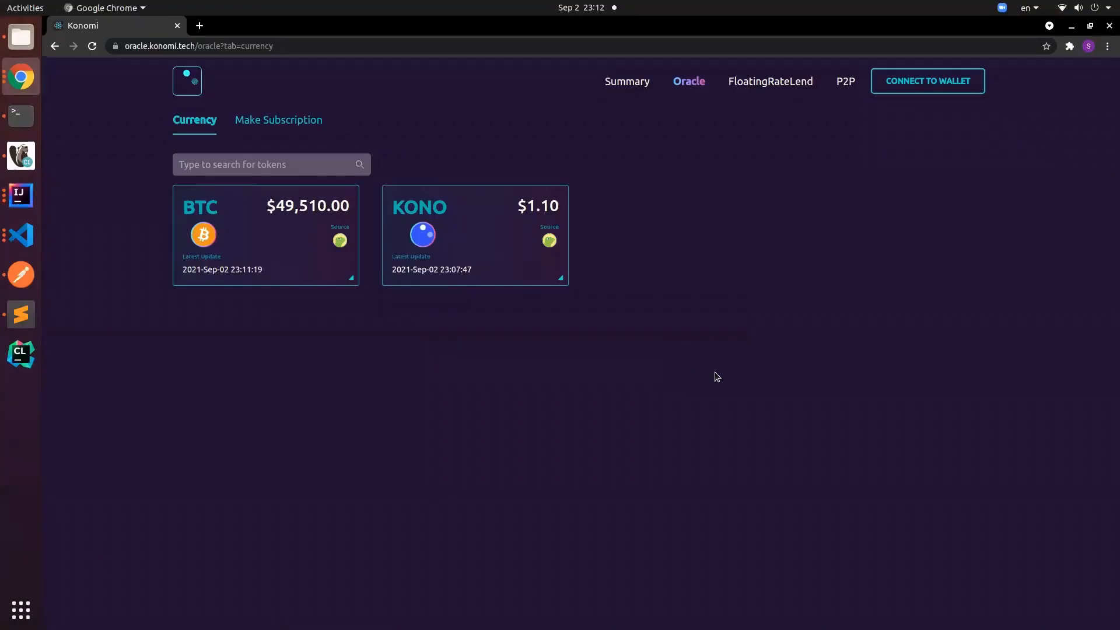
{"action": "mouse_move", "coordinate": [728, 358]}
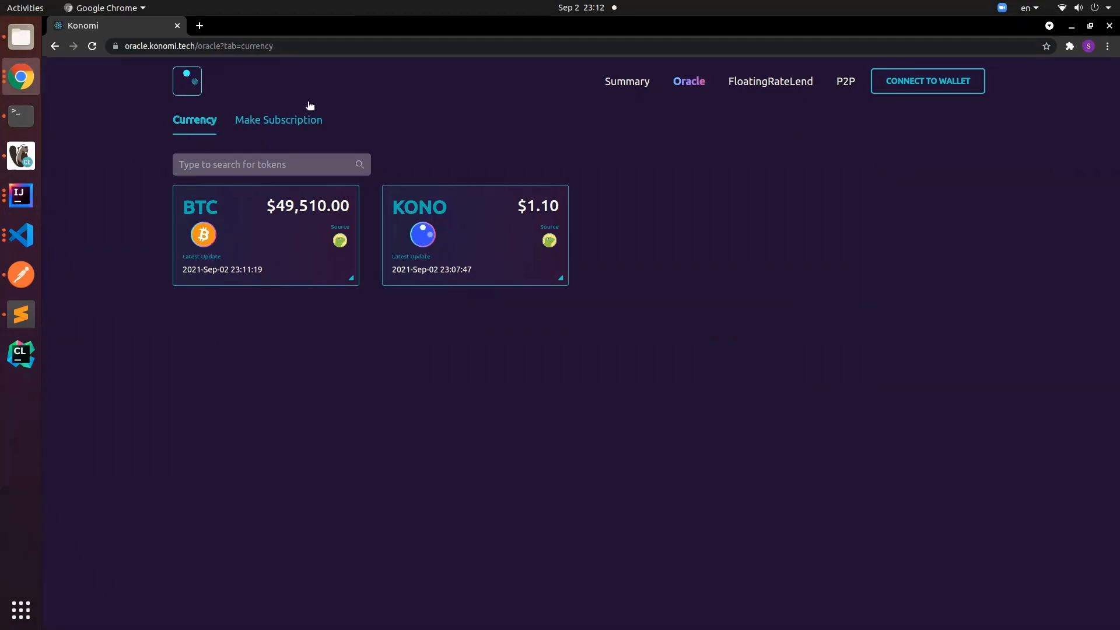
{"action": "mouse_move", "coordinate": [877, 141]}
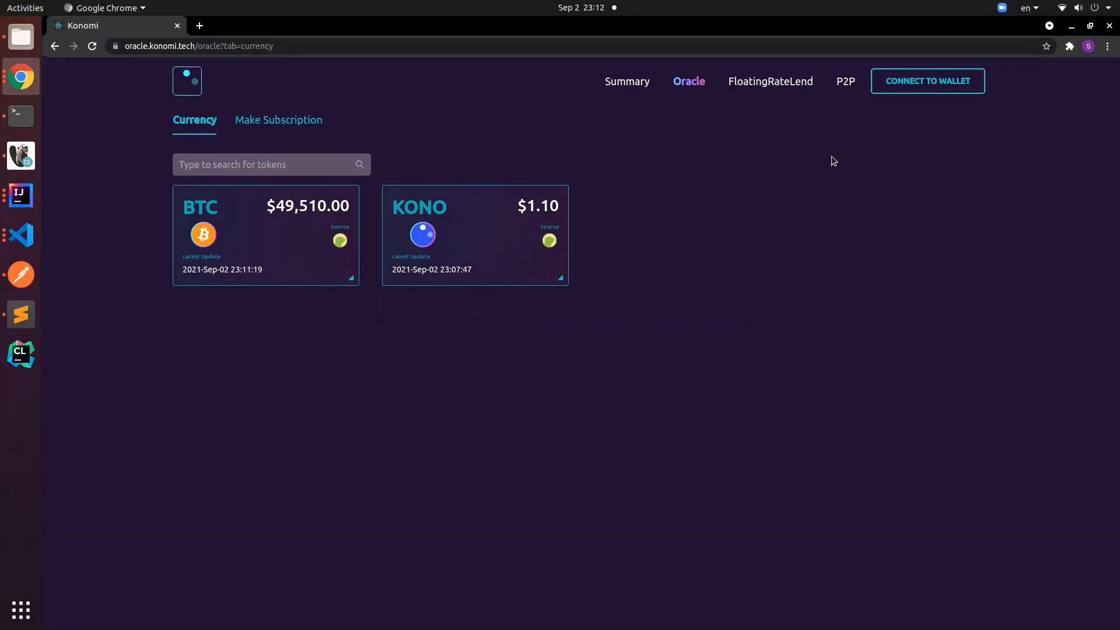
{"action": "mouse_move", "coordinate": [833, 145]}
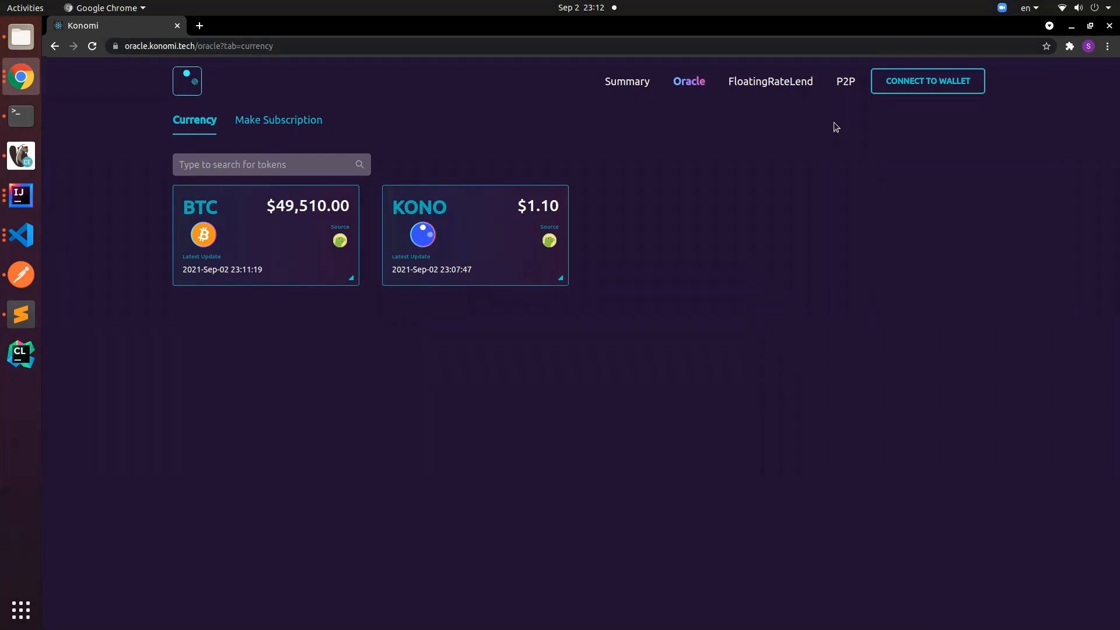
{"action": "mouse_move", "coordinate": [821, 142]}
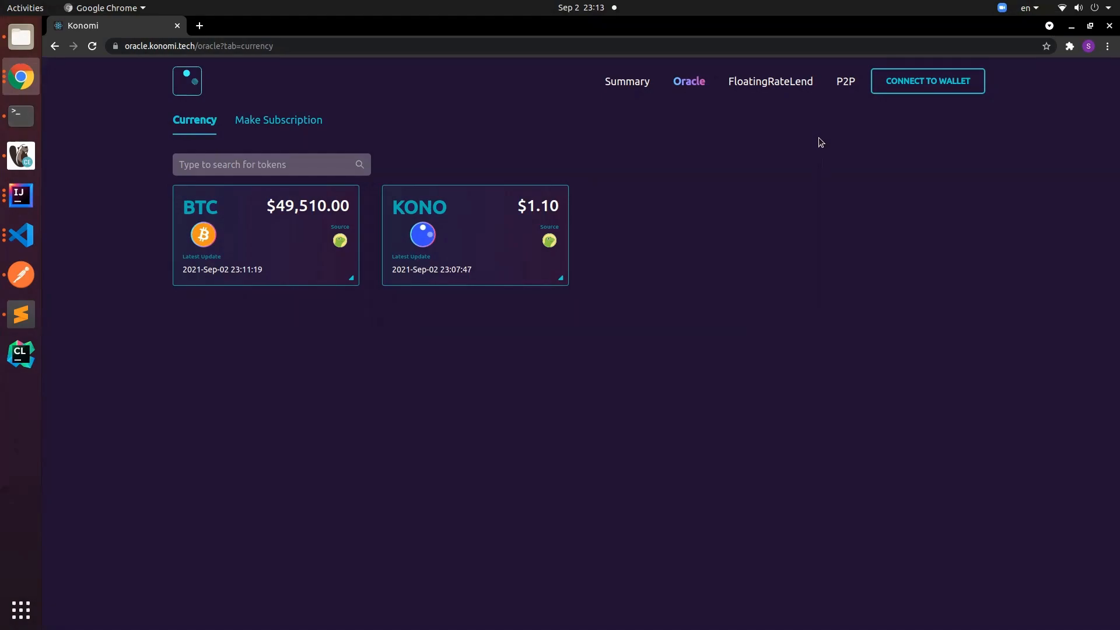
{"action": "mouse_move", "coordinate": [825, 148]}
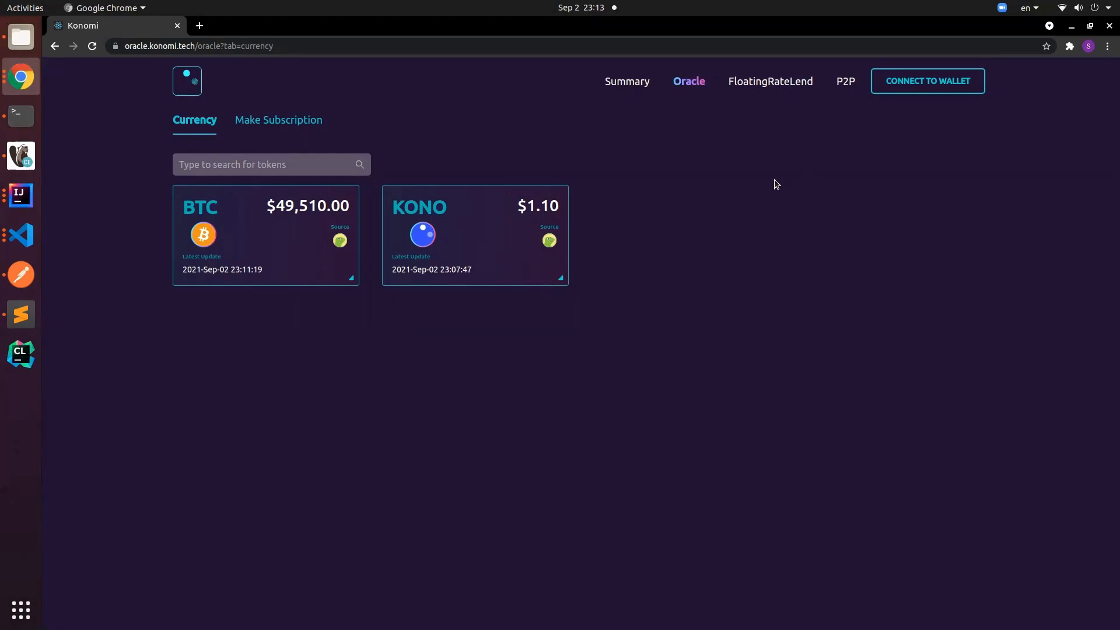
{"action": "mouse_move", "coordinate": [773, 189]}
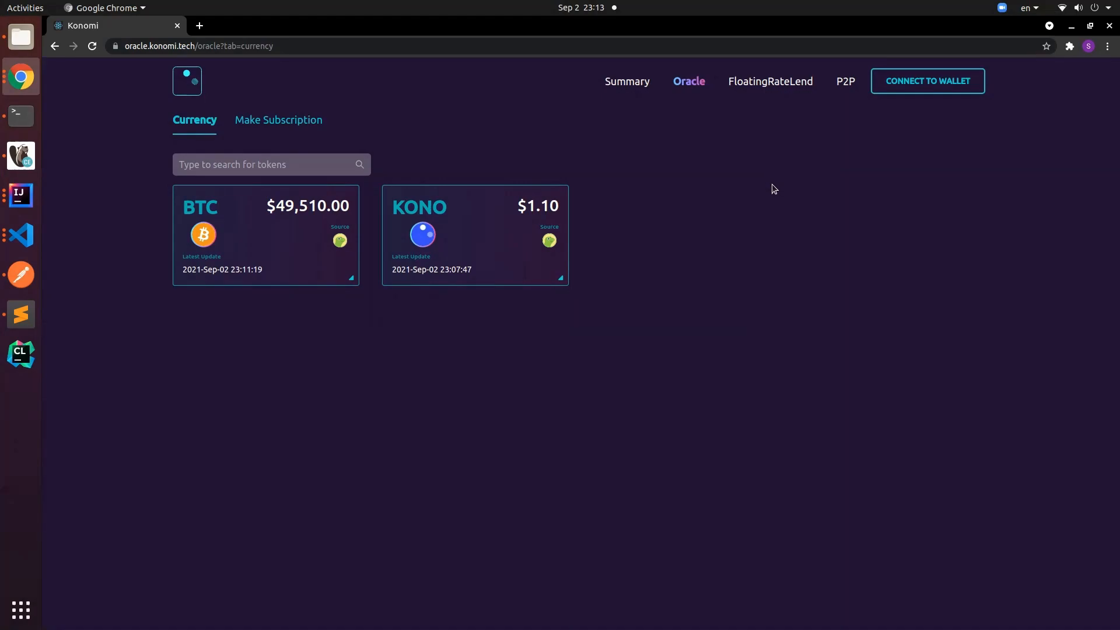
{"action": "mouse_move", "coordinate": [828, 153]}
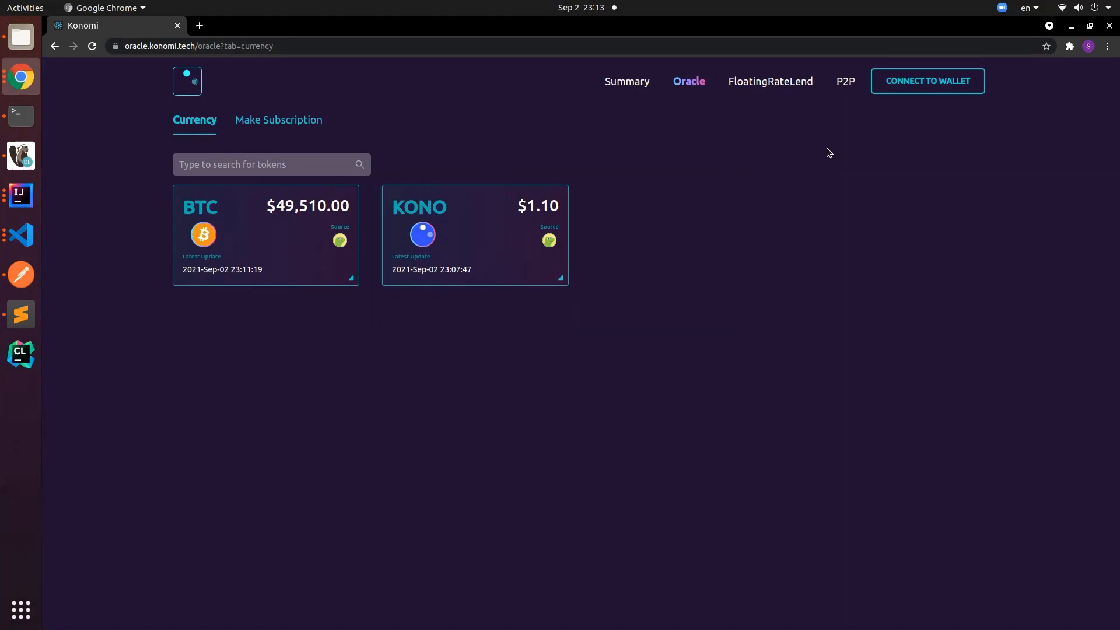
{"action": "mouse_move", "coordinate": [290, 187]}
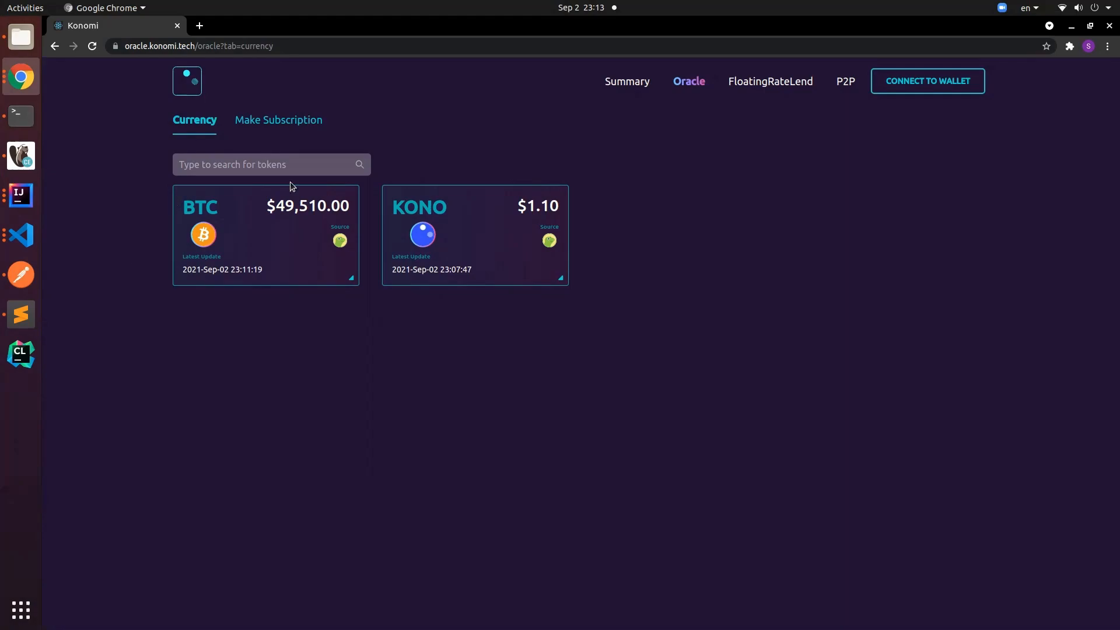
{"action": "mouse_move", "coordinate": [529, 287]}
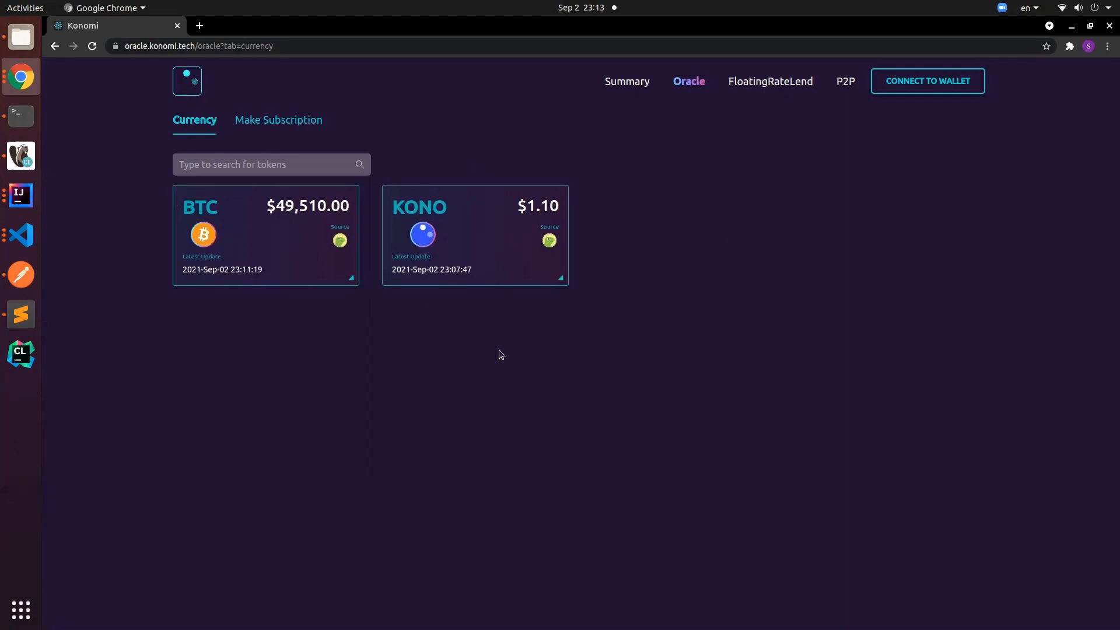
{"action": "mouse_move", "coordinate": [793, 265]}
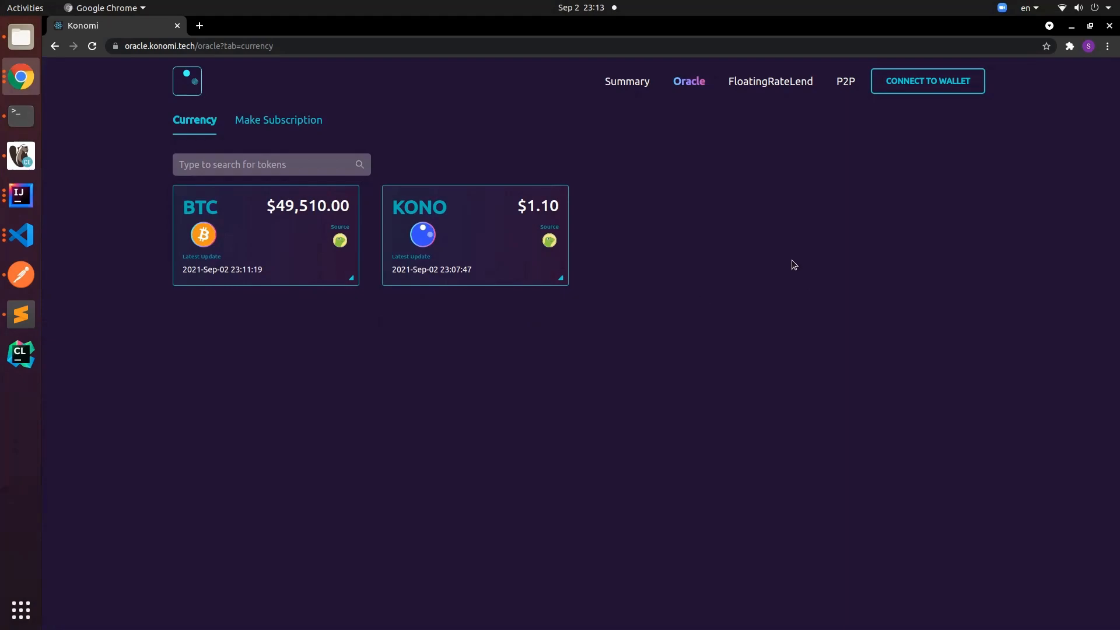
{"action": "mouse_move", "coordinate": [679, 221]}
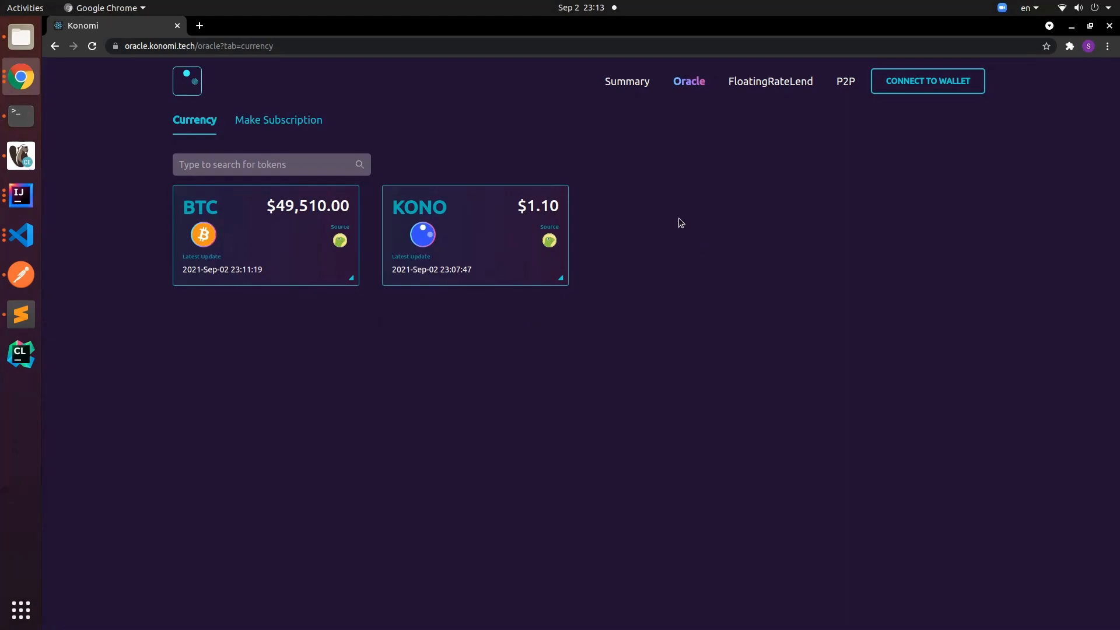
{"action": "mouse_move", "coordinate": [807, 284]}
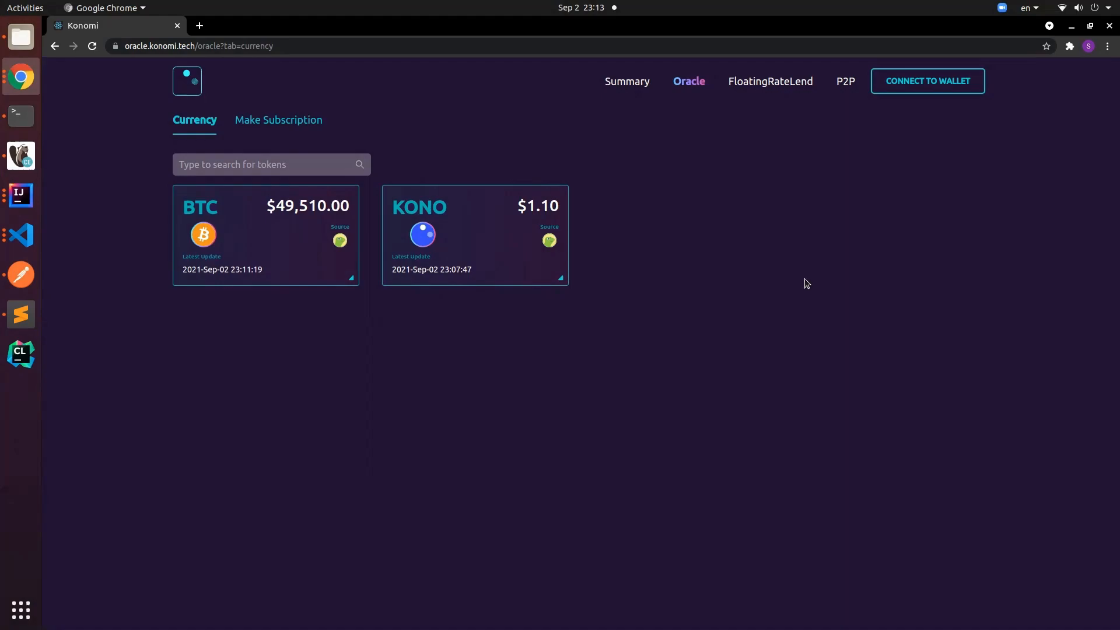
{"action": "mouse_move", "coordinate": [783, 210]}
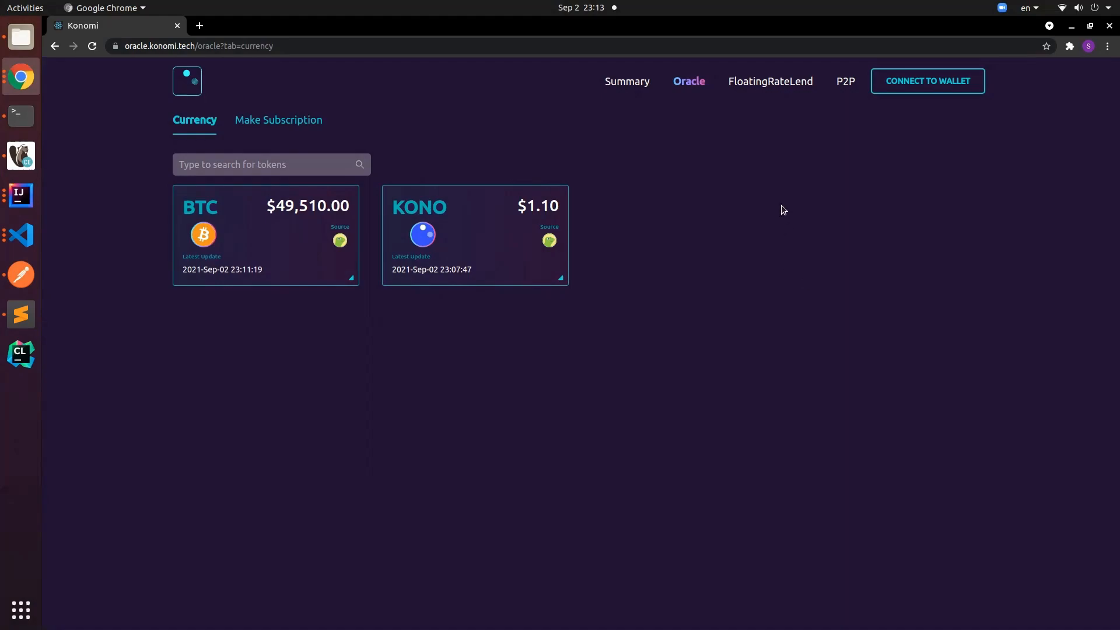
{"action": "mouse_move", "coordinate": [784, 203]}
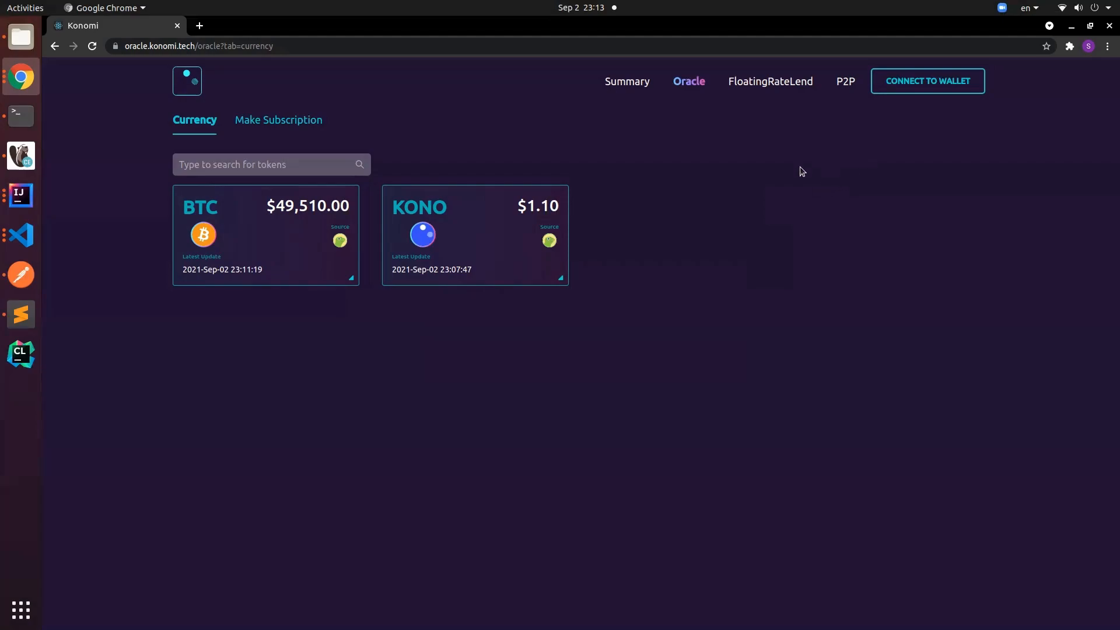
{"action": "mouse_move", "coordinate": [777, 183]}
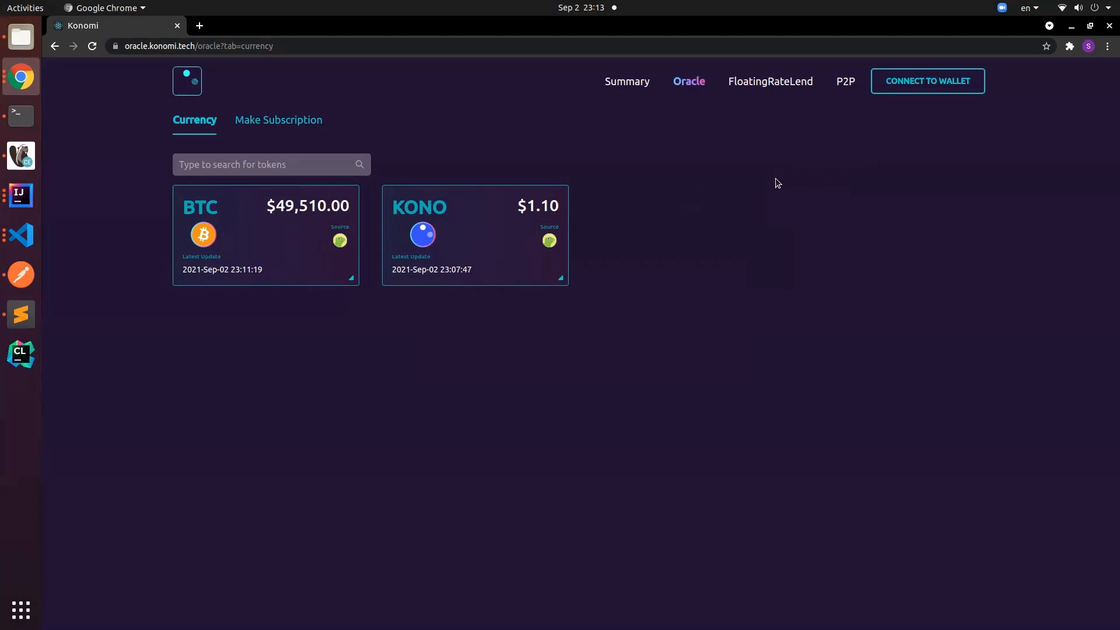
Step: Connect the wallet to Konomi Oracle and dismiss the Disconnect dropdown
{"action": "left_click", "coordinate": [928, 80]}
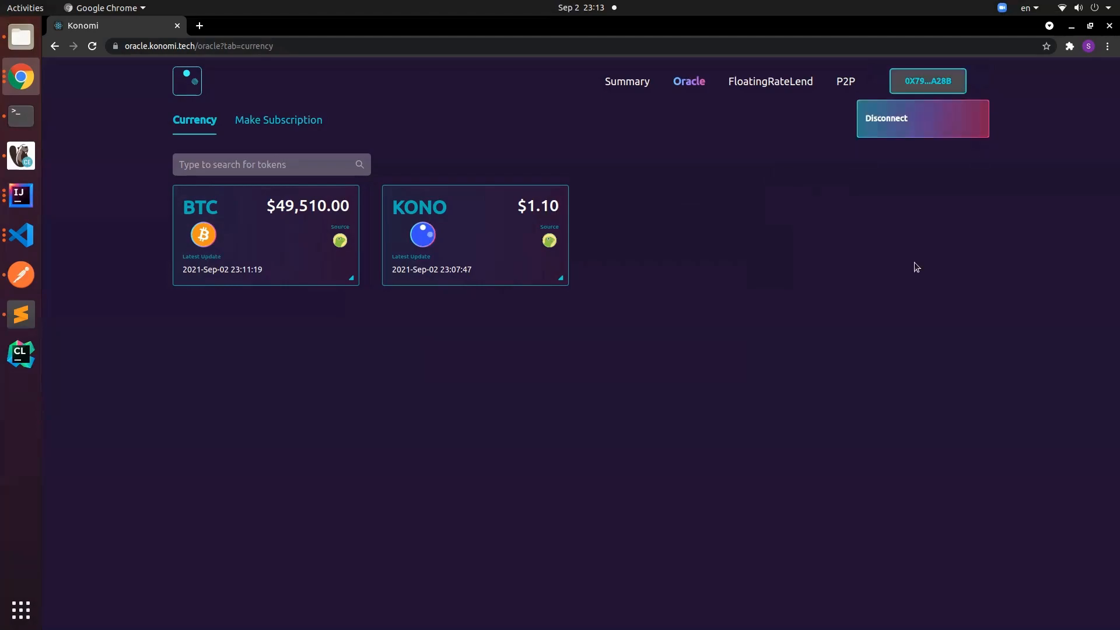
{"action": "left_click", "coordinate": [1070, 46]}
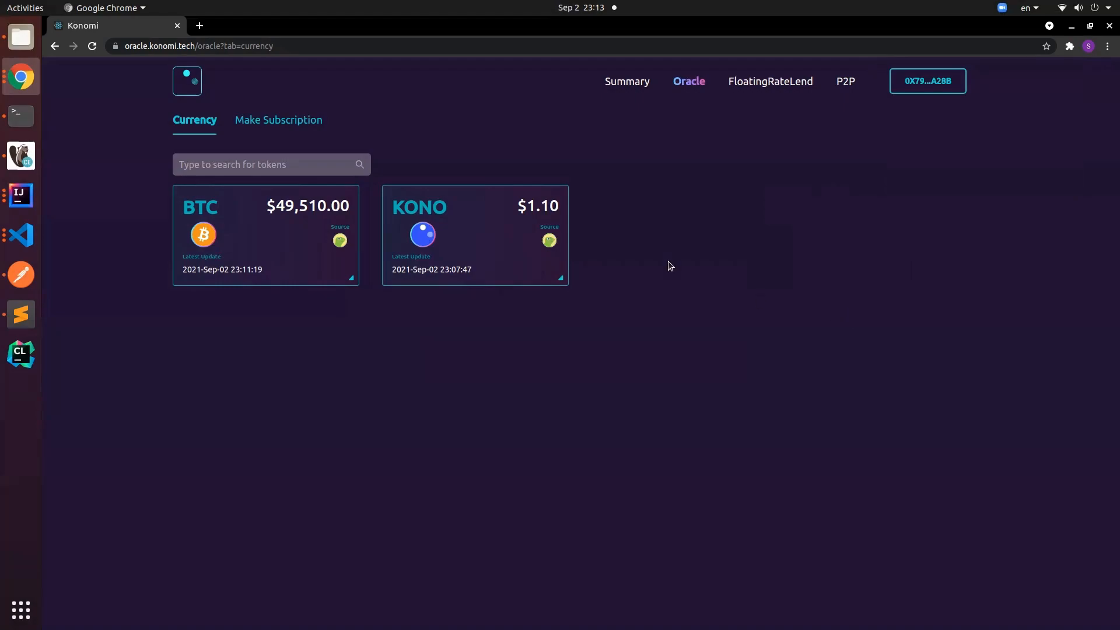
{"action": "mouse_move", "coordinate": [649, 256]}
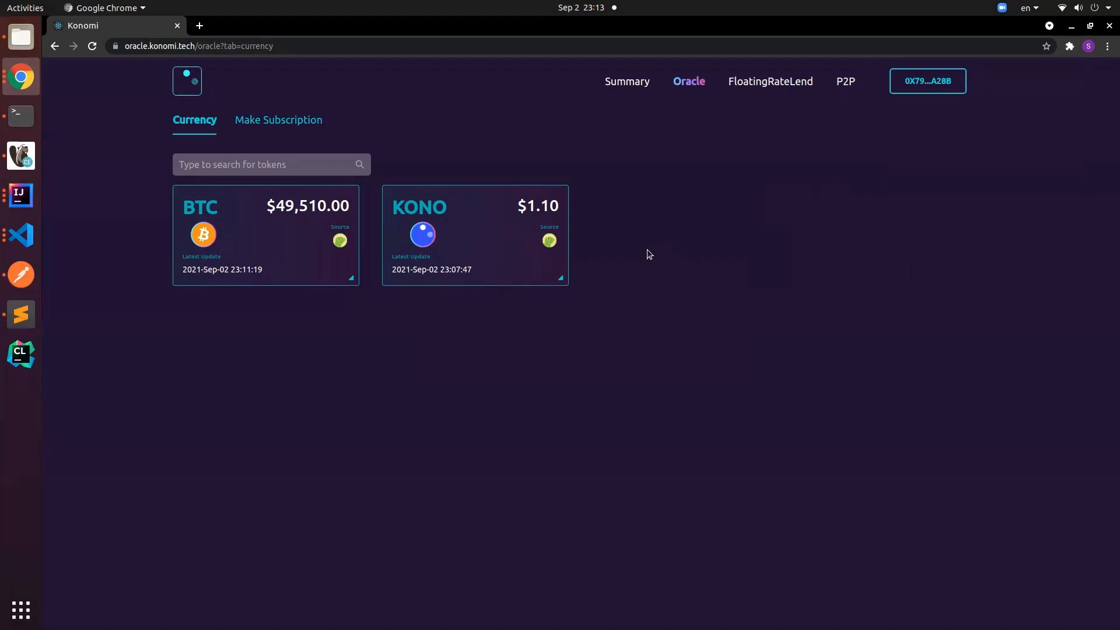
{"action": "mouse_move", "coordinate": [621, 241]}
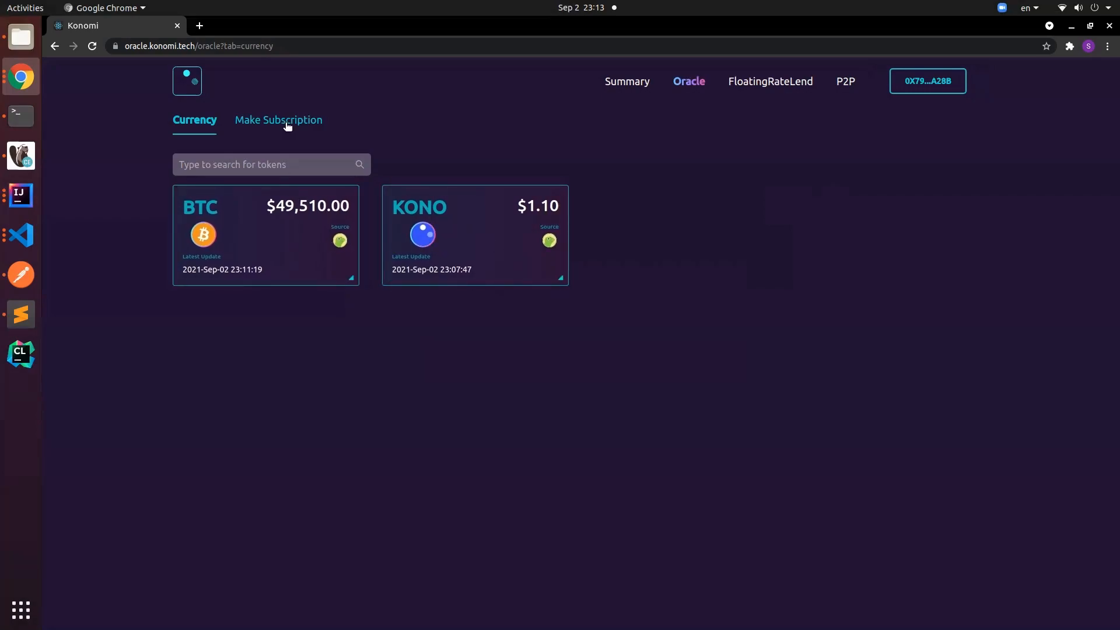
{"action": "left_click", "coordinate": [278, 119]}
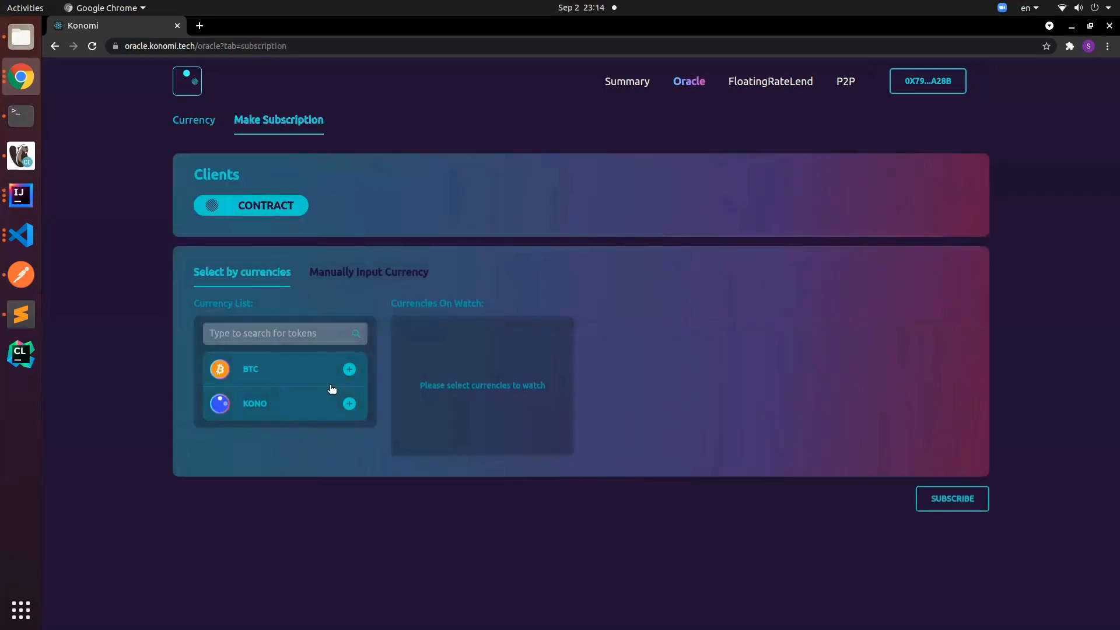
{"action": "left_click", "coordinate": [349, 370]}
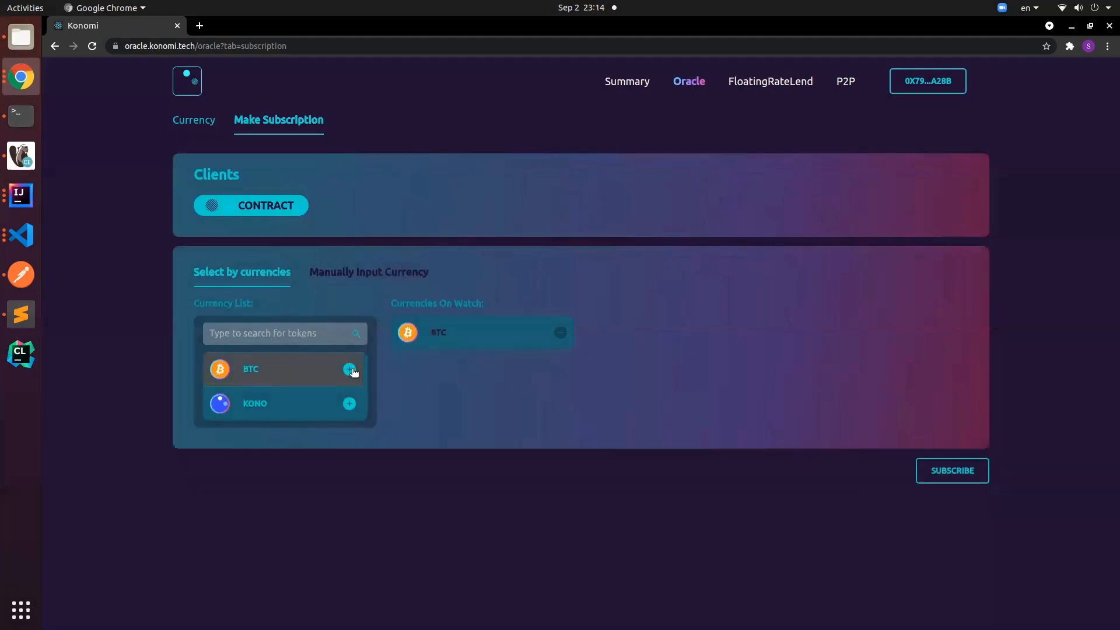
{"action": "left_click", "coordinate": [349, 402]}
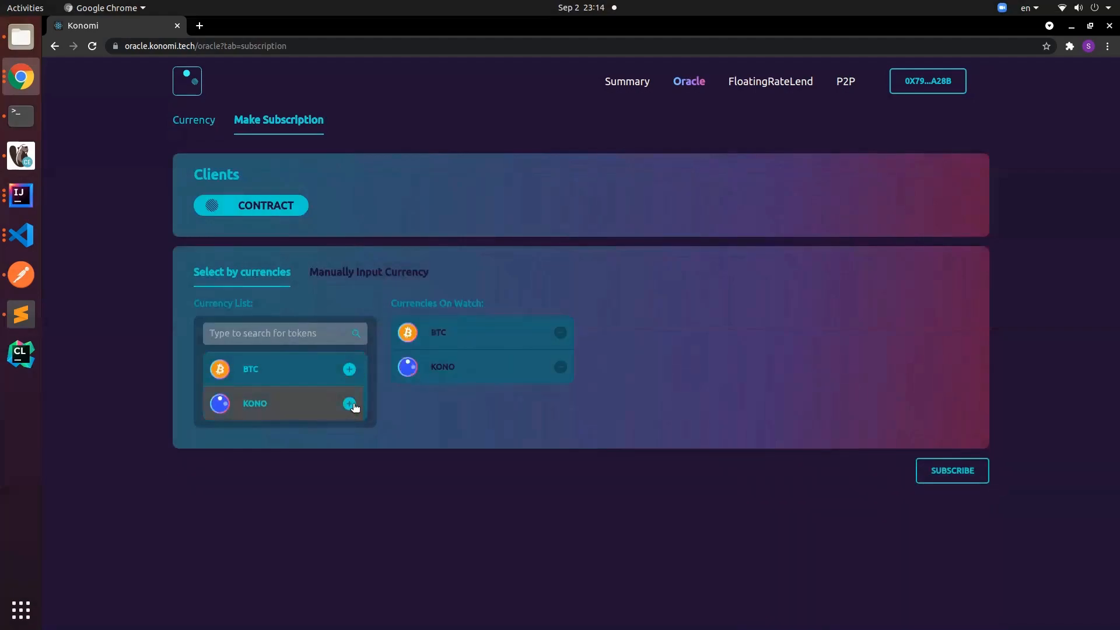
{"action": "left_click", "coordinate": [482, 333]}
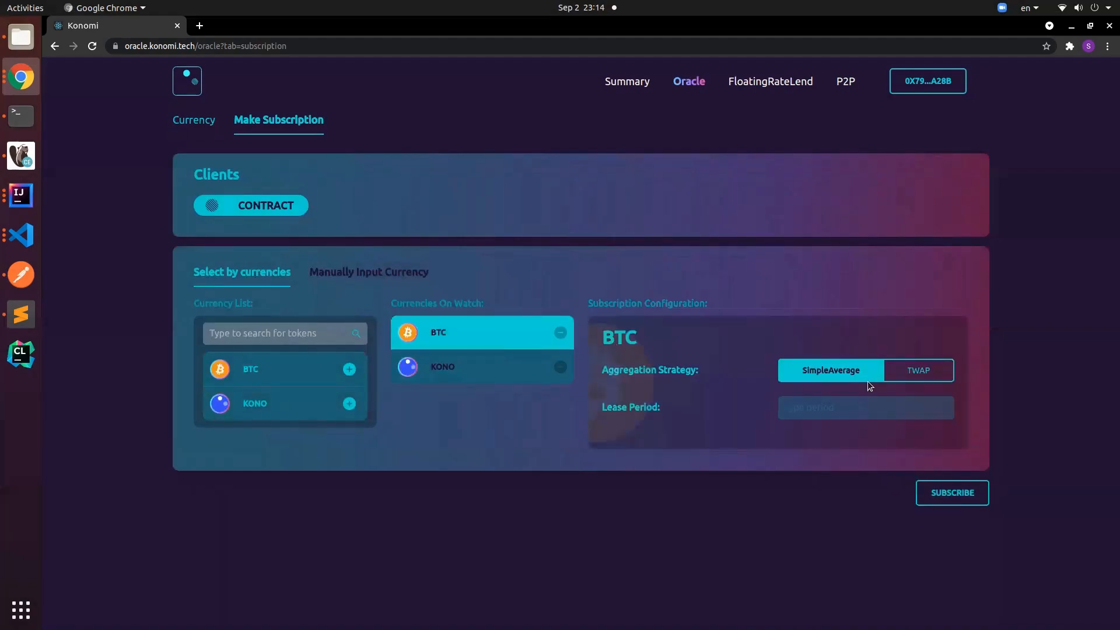
{"action": "mouse_move", "coordinate": [663, 371]}
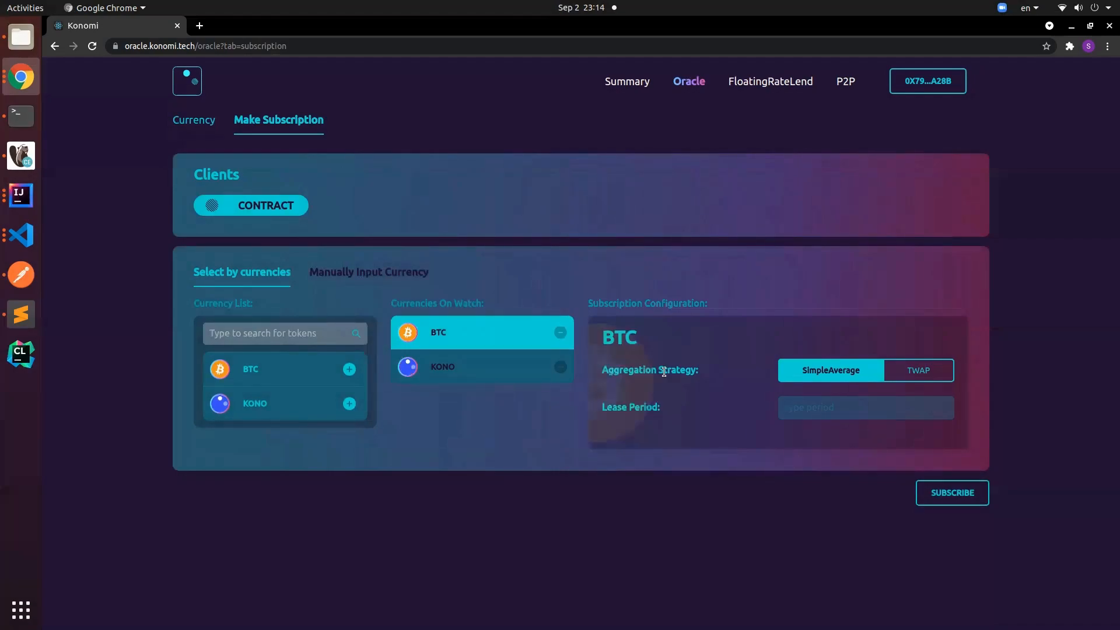
{"action": "mouse_move", "coordinate": [667, 372]}
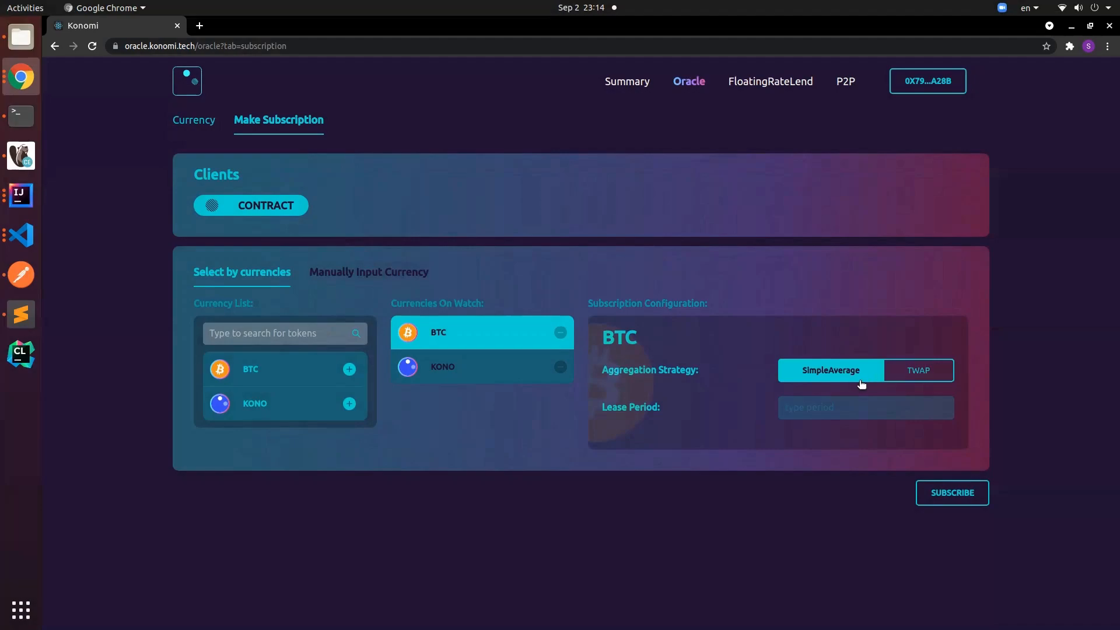
{"action": "mouse_move", "coordinate": [871, 387]}
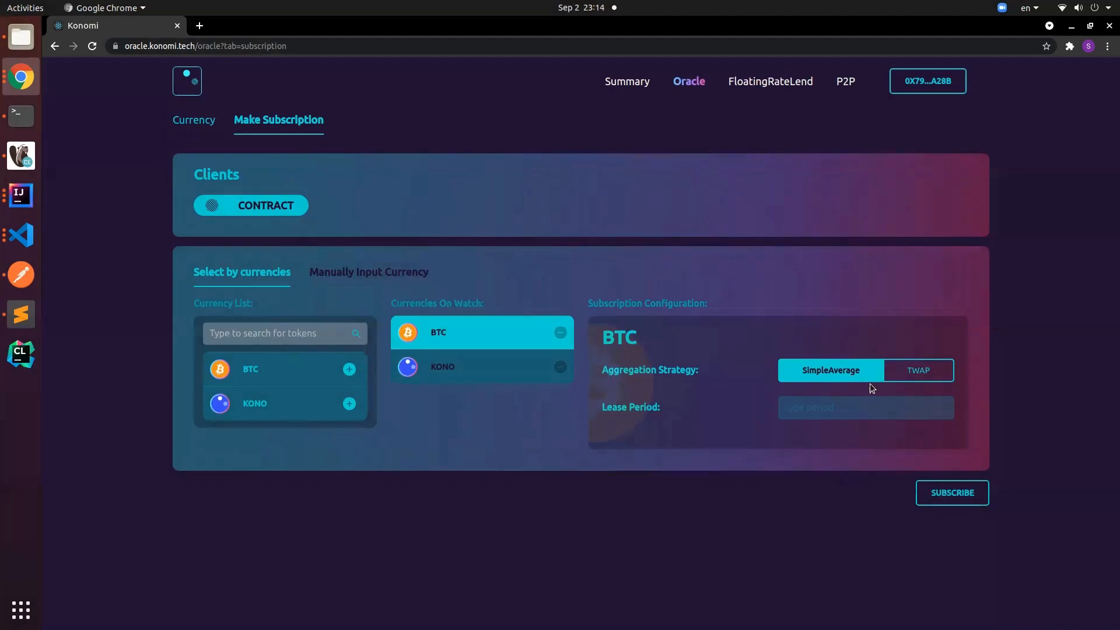
{"action": "mouse_move", "coordinate": [831, 370]}
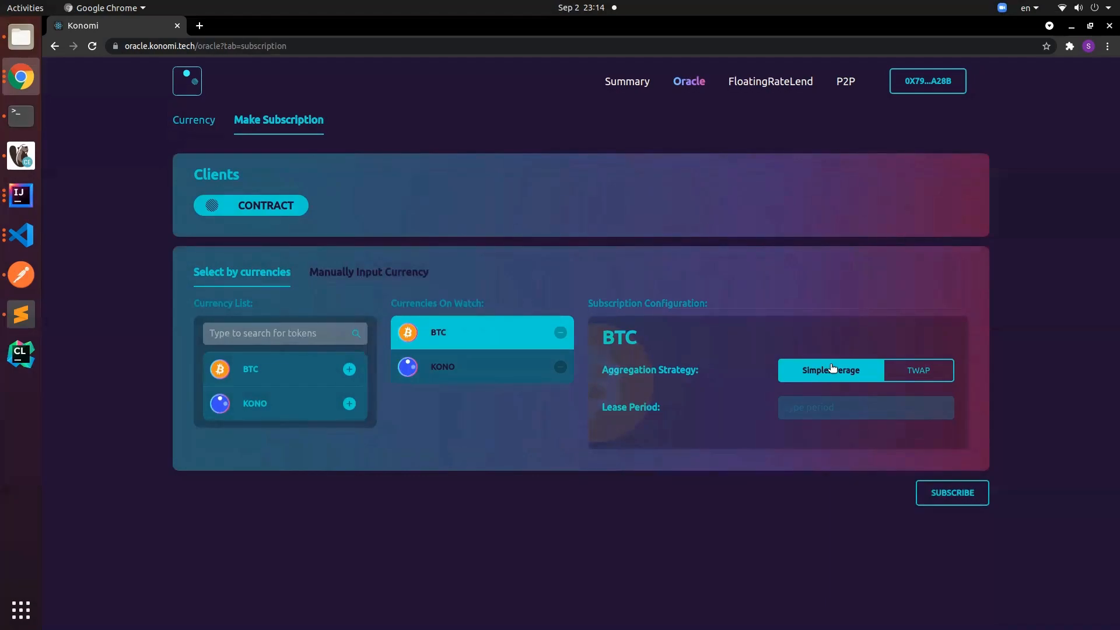
{"action": "left_click", "coordinate": [919, 369]}
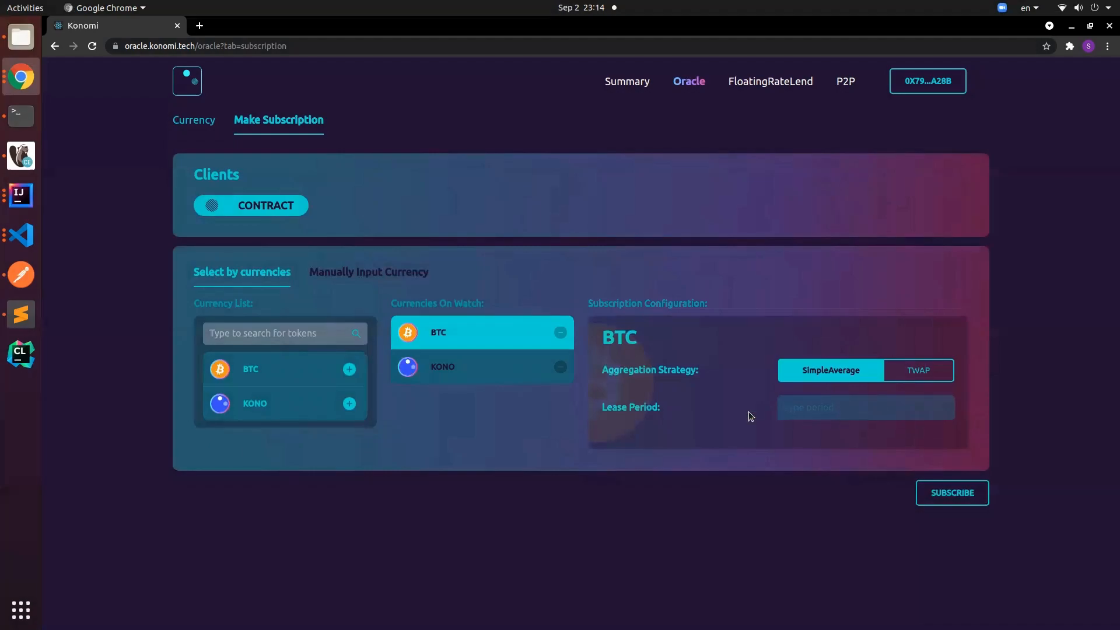
Step: Enter 201600 blocks (about one week) as the BTC subscription's lease period
{"action": "left_click", "coordinate": [865, 407]}
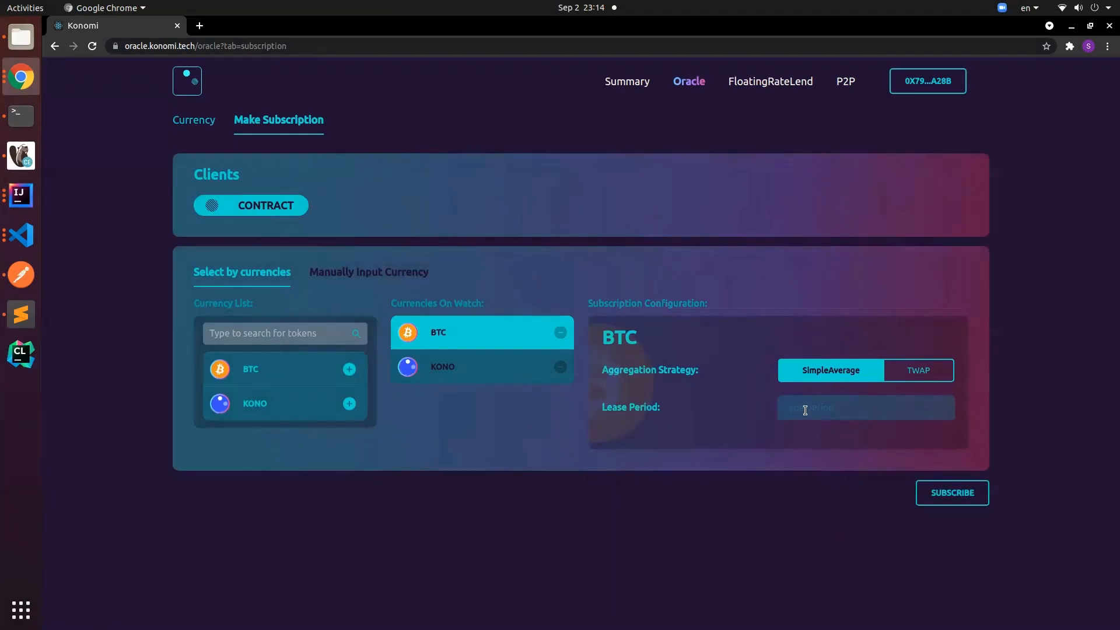
{"action": "mouse_move", "coordinate": [811, 419]}
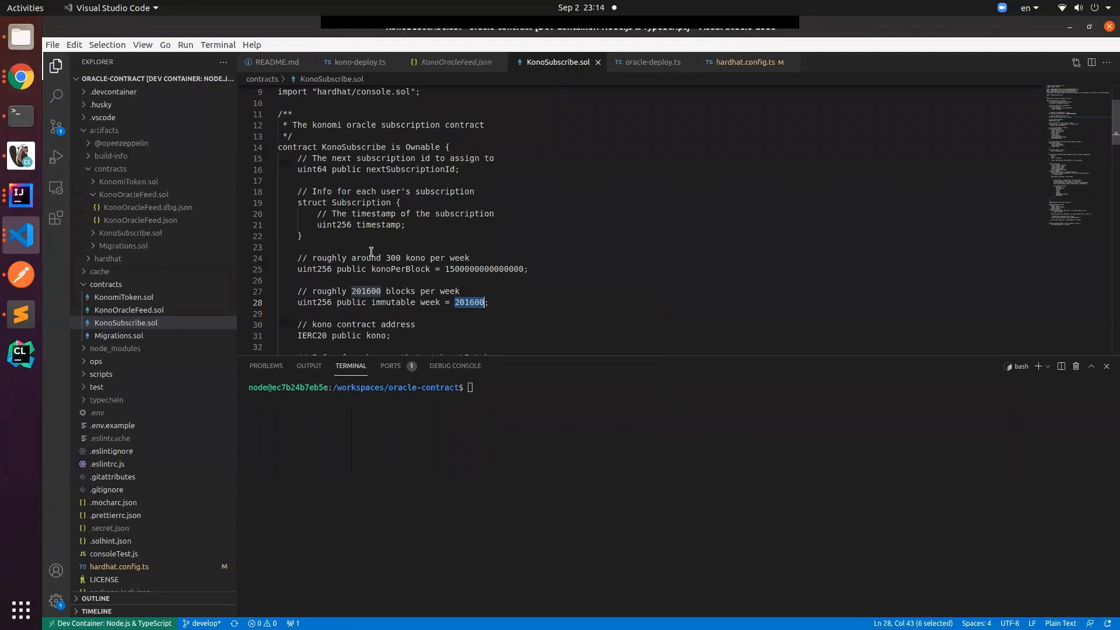
{"action": "left_click", "coordinate": [21, 77]}
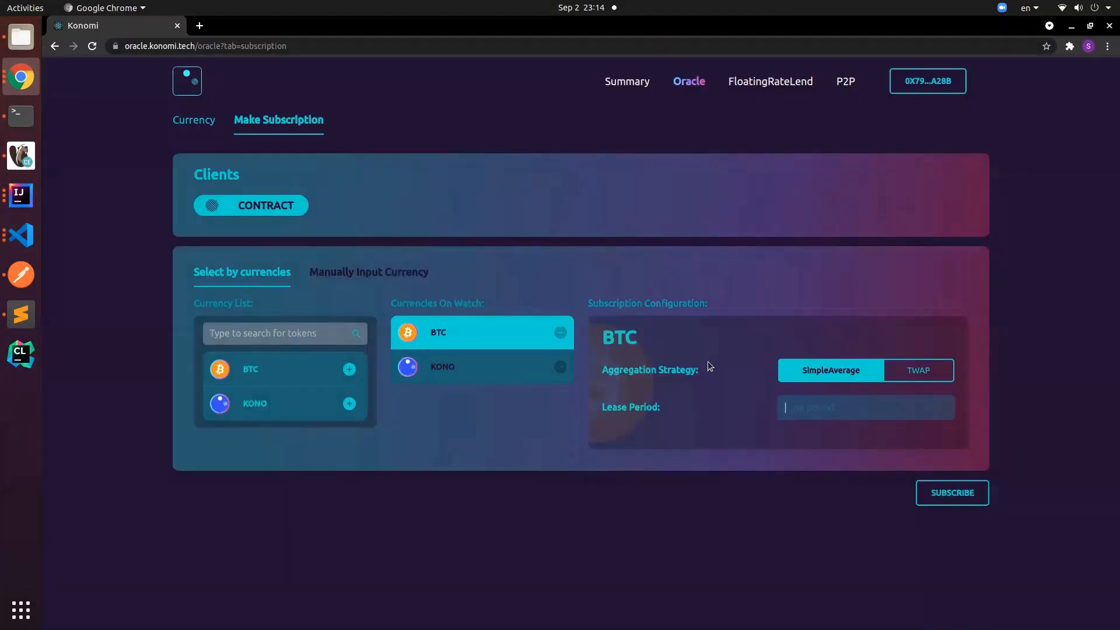
{"action": "type", "text": "201600"}
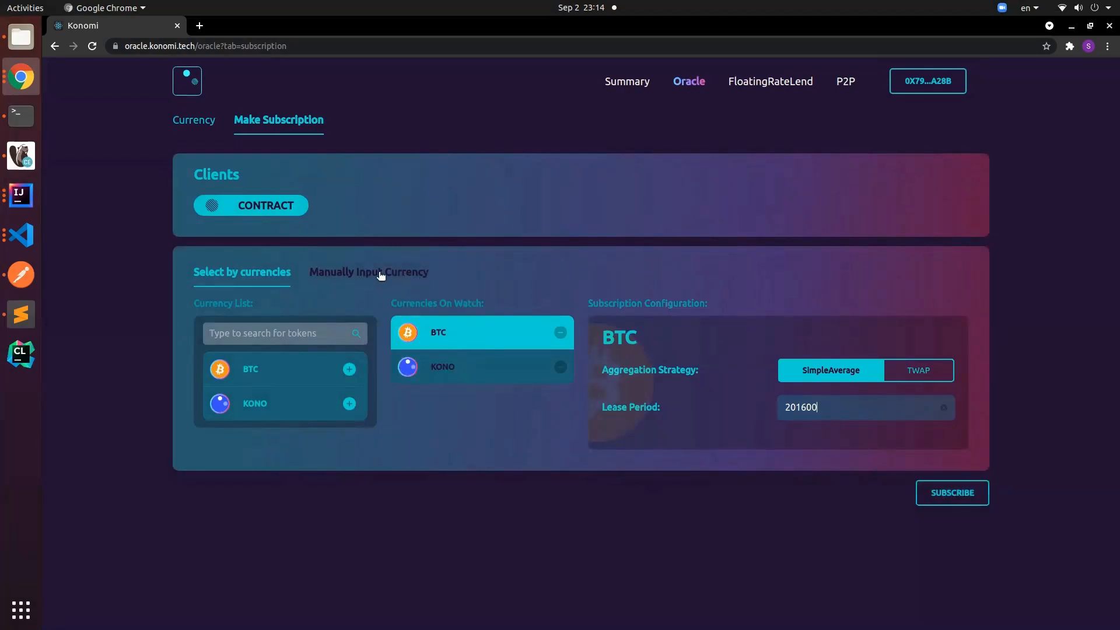
{"action": "mouse_move", "coordinate": [370, 300]}
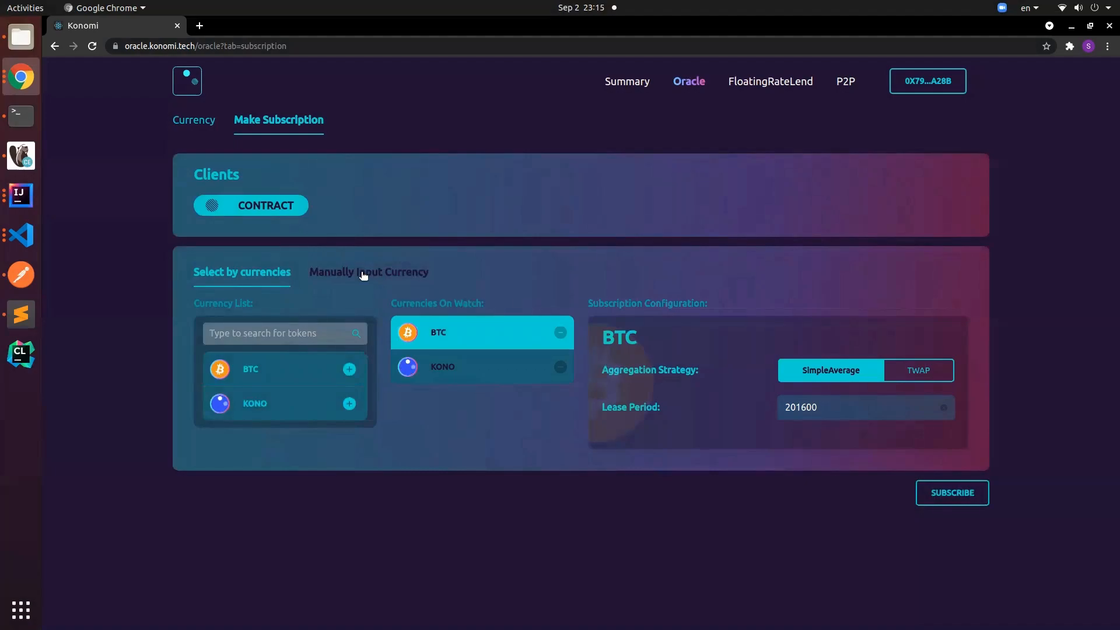
Step: Manually enter token symbol 'dot' and name 'polkadot' and proceed to its data sources
{"action": "left_click", "coordinate": [369, 272]}
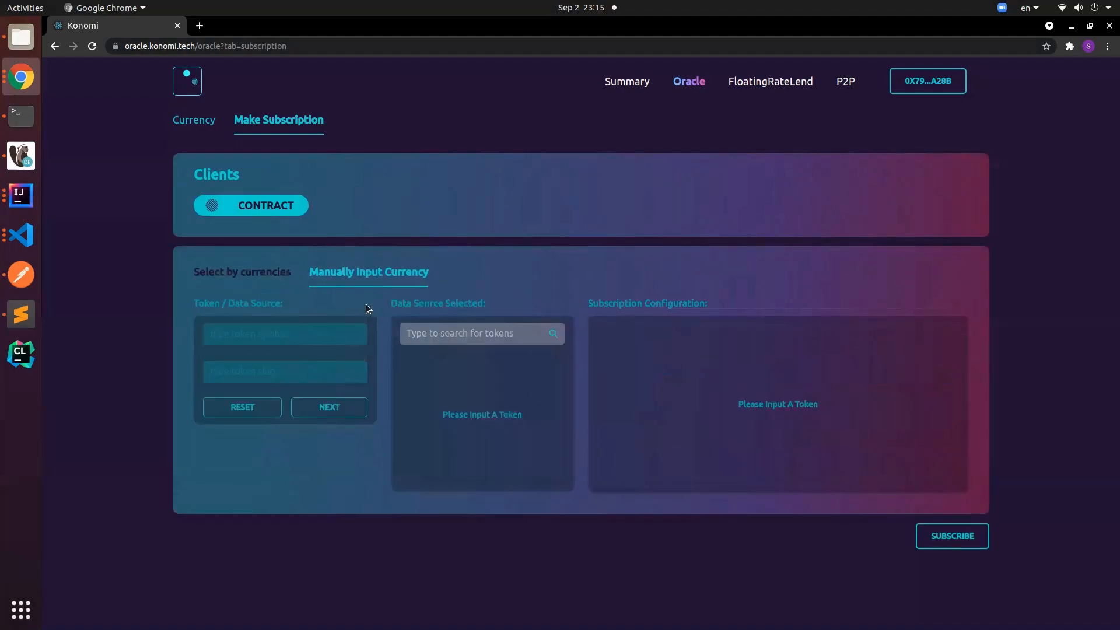
{"action": "left_click", "coordinate": [283, 334]}
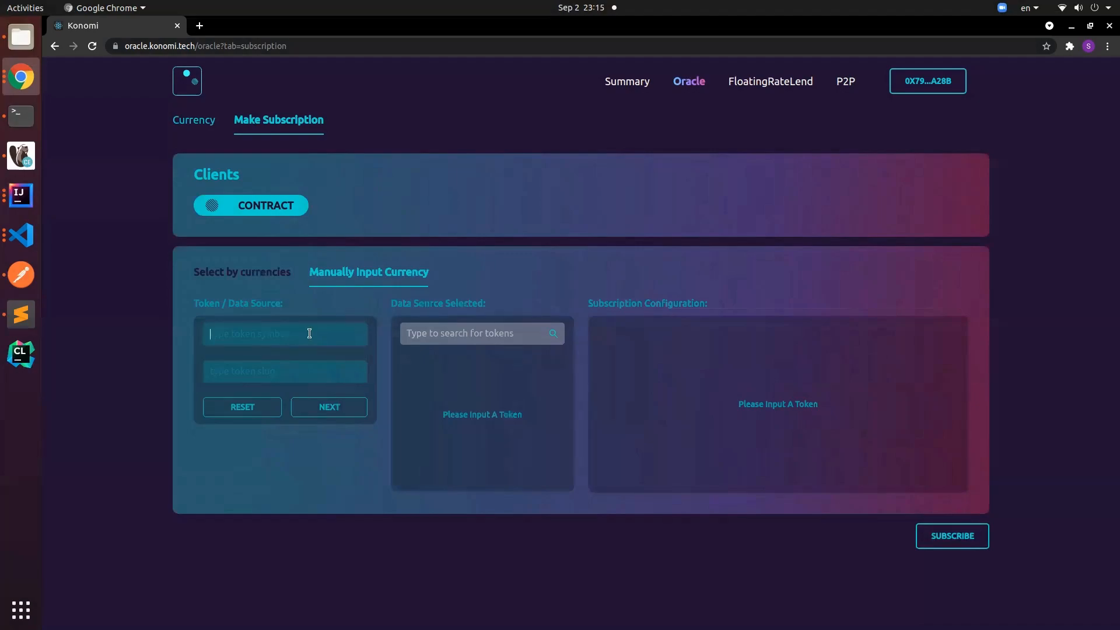
{"action": "type", "text": "dot"}
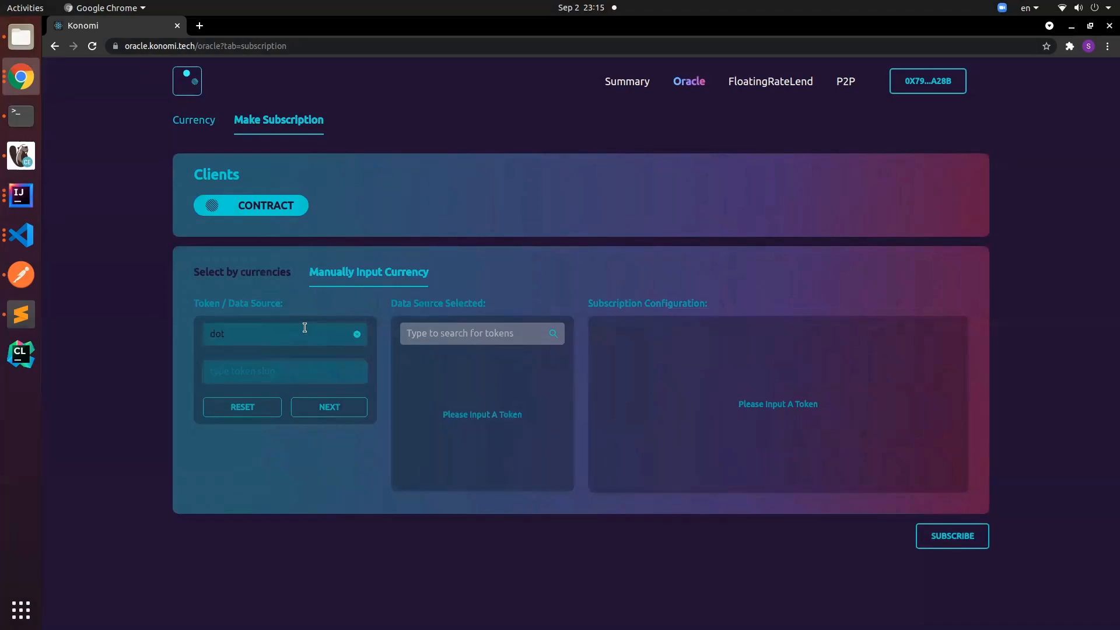
{"action": "type", "text": "pol"}
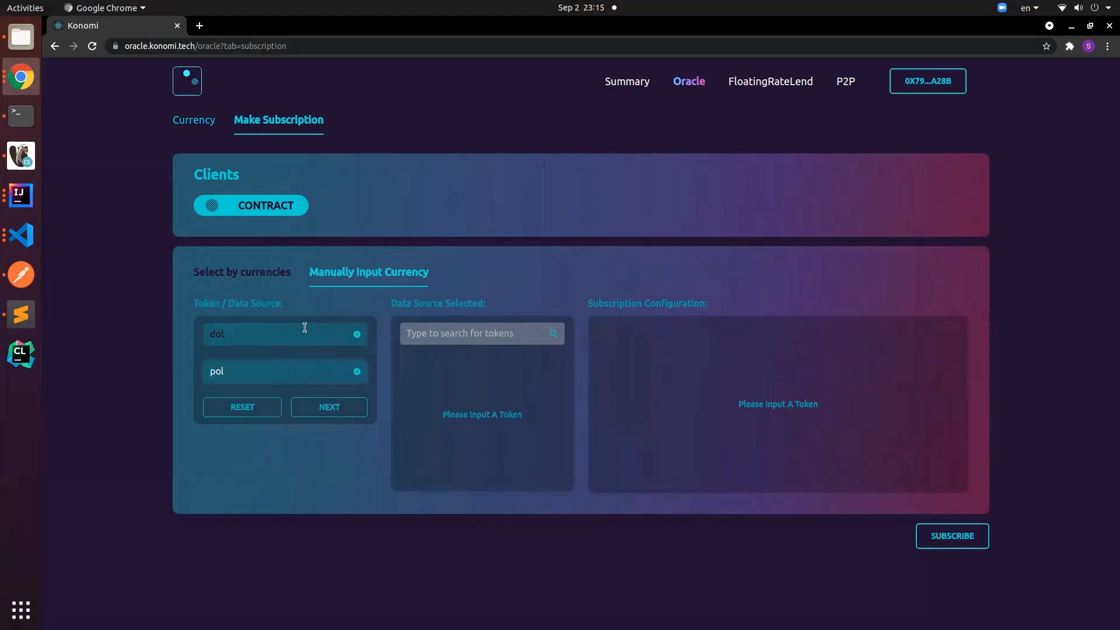
{"action": "type", "text": "polkadot"}
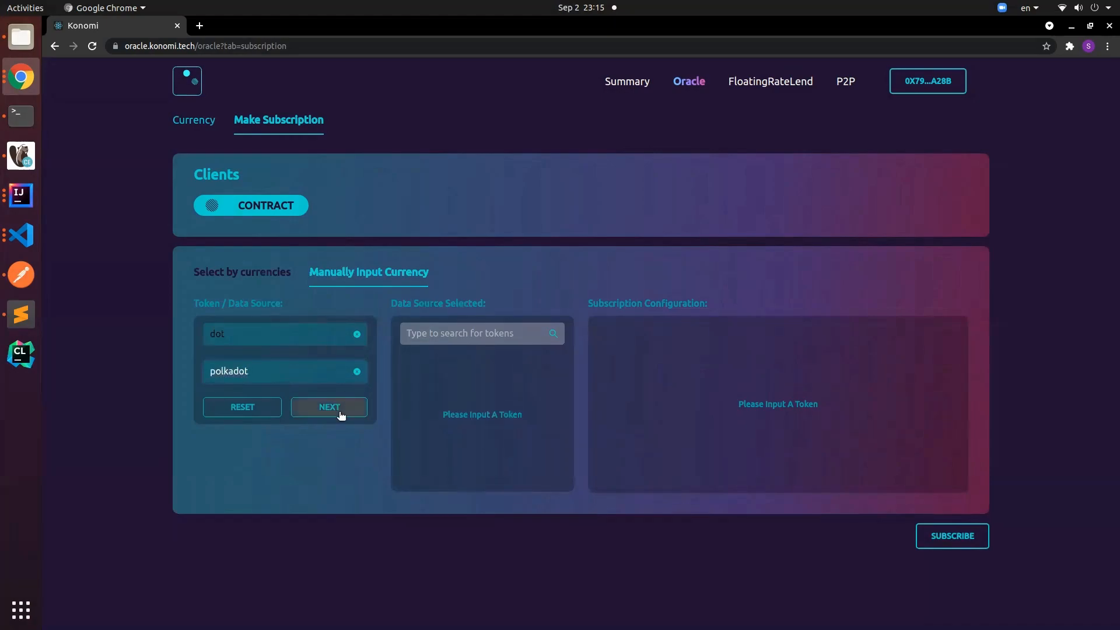
{"action": "left_click", "coordinate": [329, 407]}
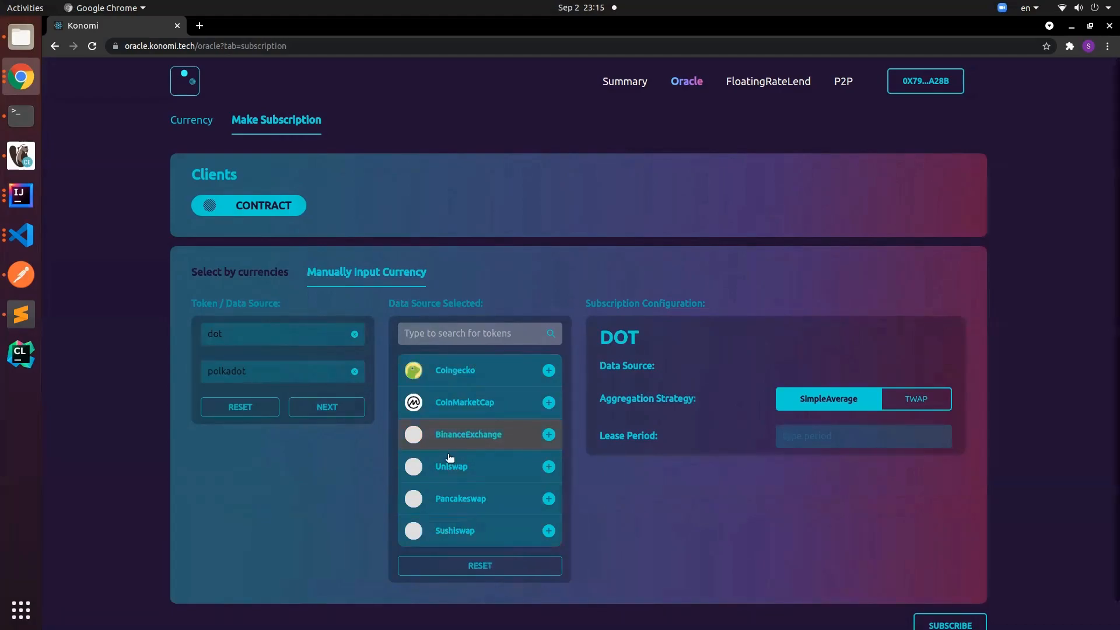
{"action": "mouse_move", "coordinate": [416, 479]}
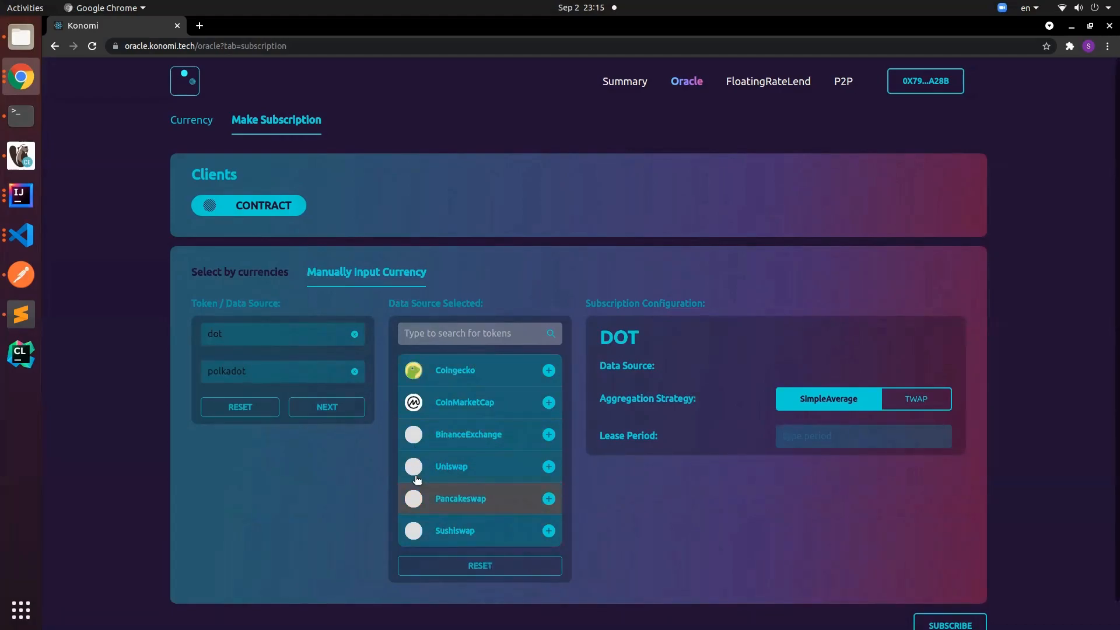
{"action": "mouse_move", "coordinate": [462, 434]}
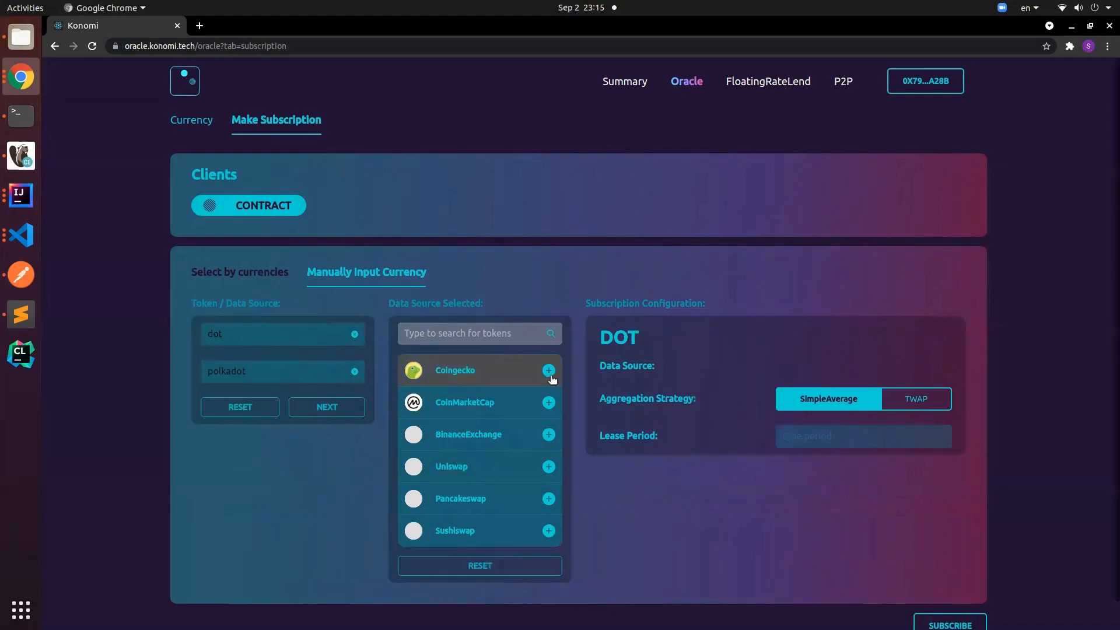
Step: Add Coingecko as the DOT data source, enter the lease period and submit the subscription
{"action": "left_click", "coordinate": [549, 370]}
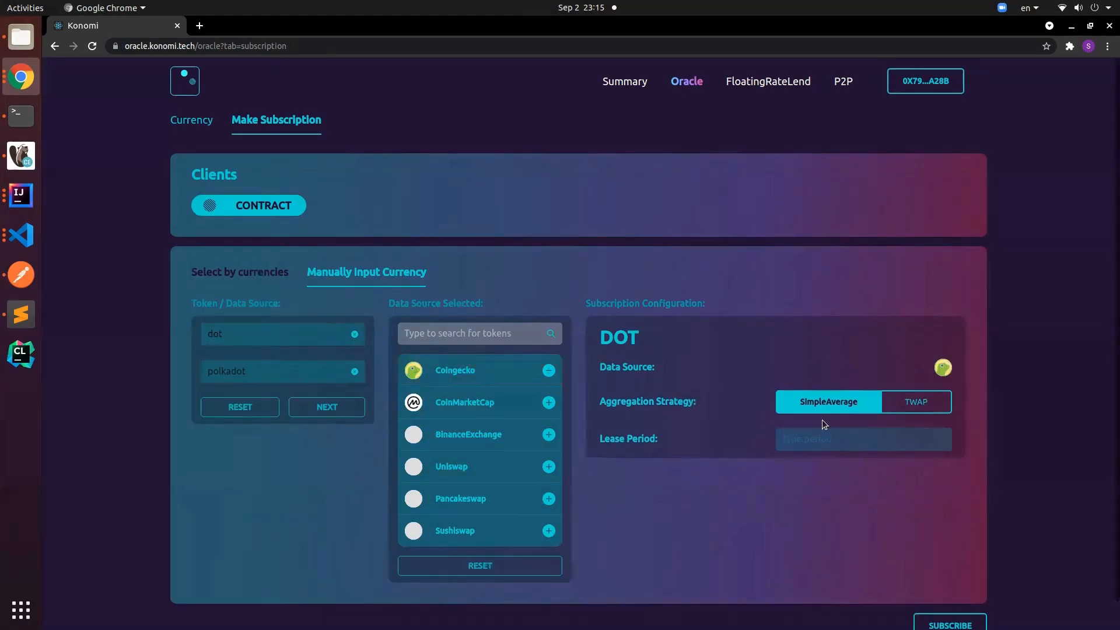
{"action": "left_click", "coordinate": [915, 401]}
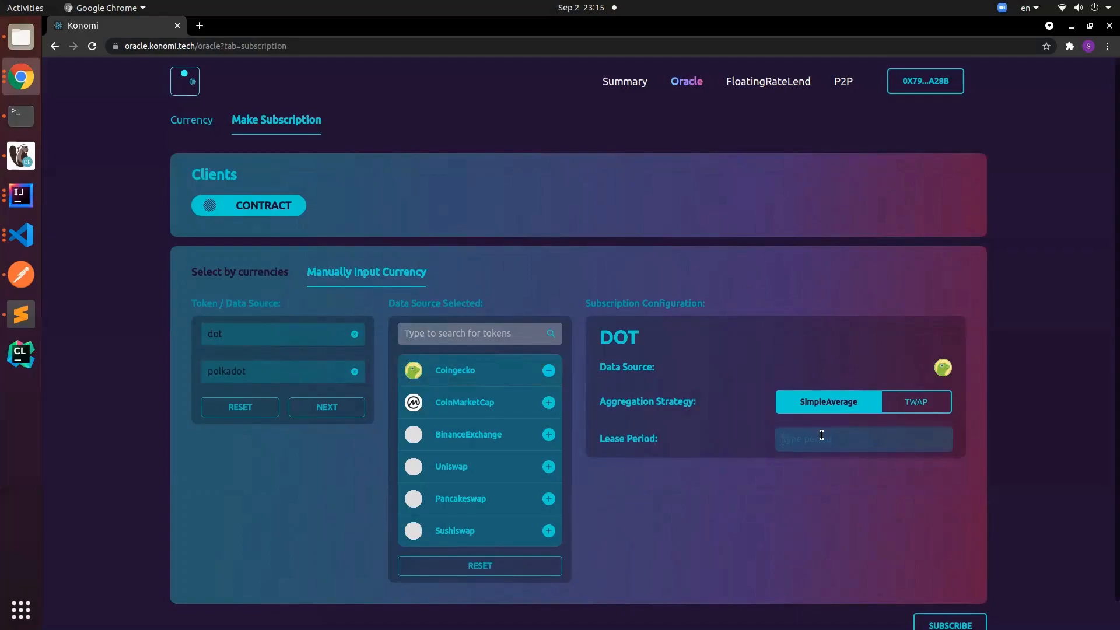
{"action": "type", "text": "201100"}
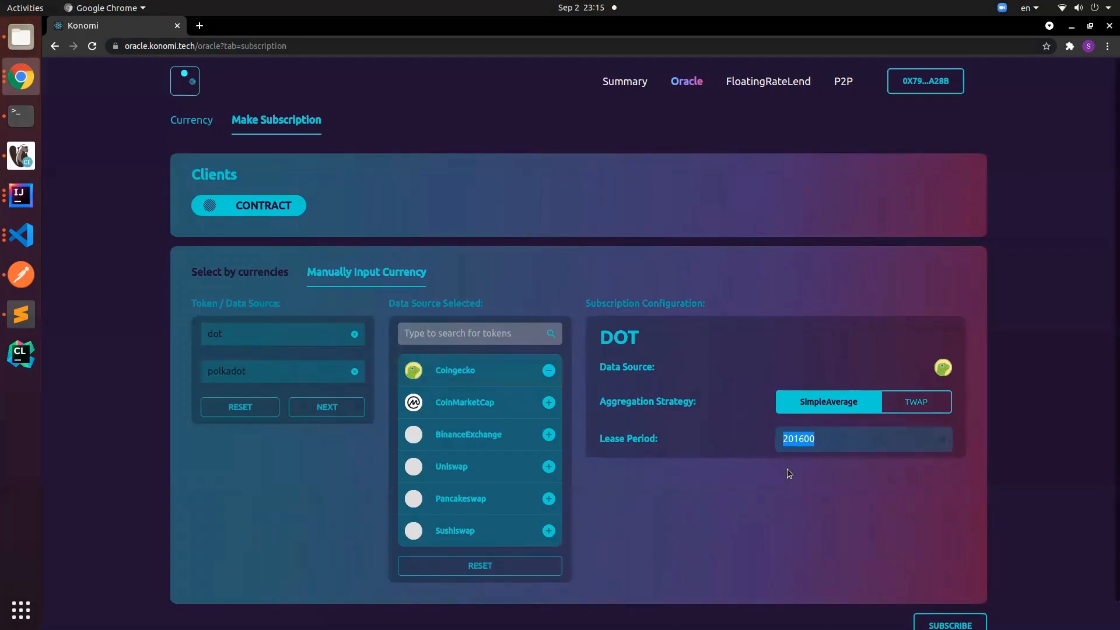
{"action": "left_click", "coordinate": [801, 439]}
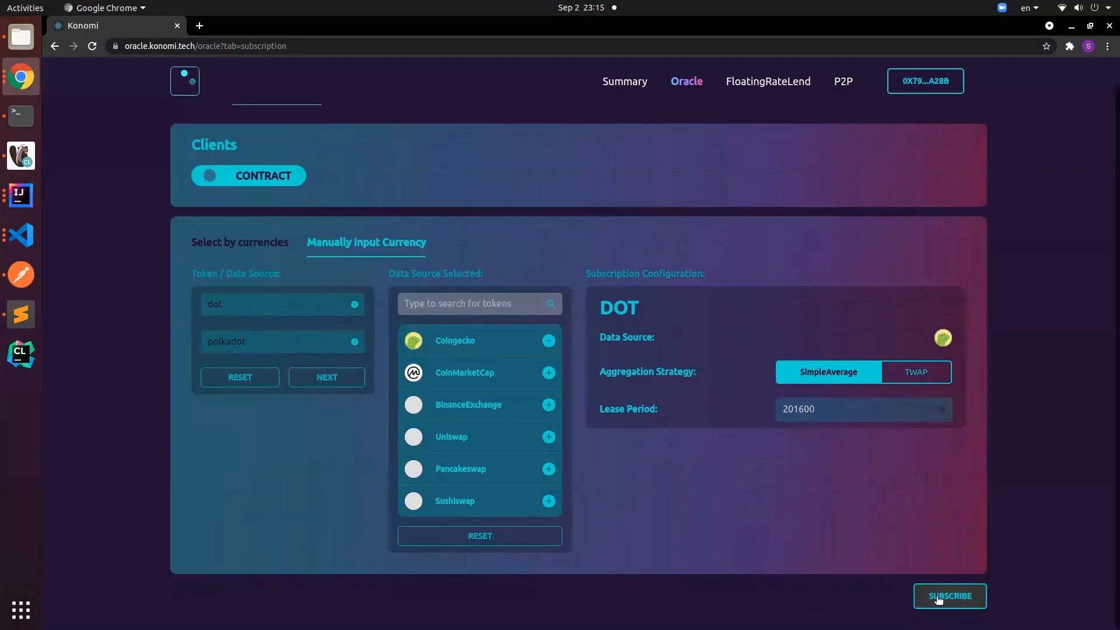
{"action": "left_click", "coordinate": [949, 596]}
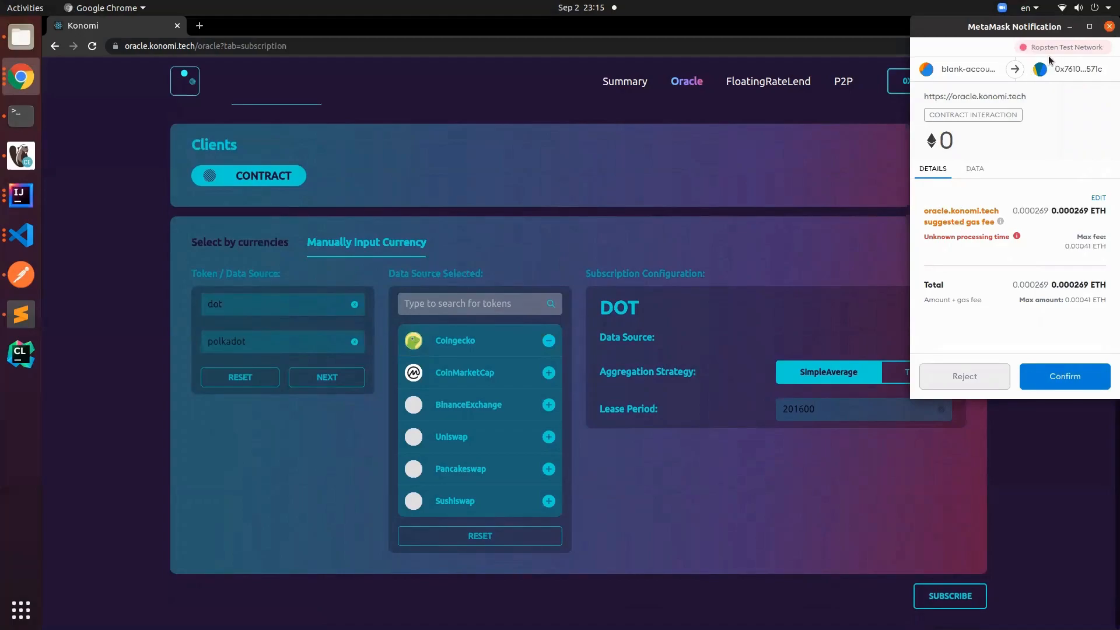
{"action": "mouse_move", "coordinate": [1000, 183]}
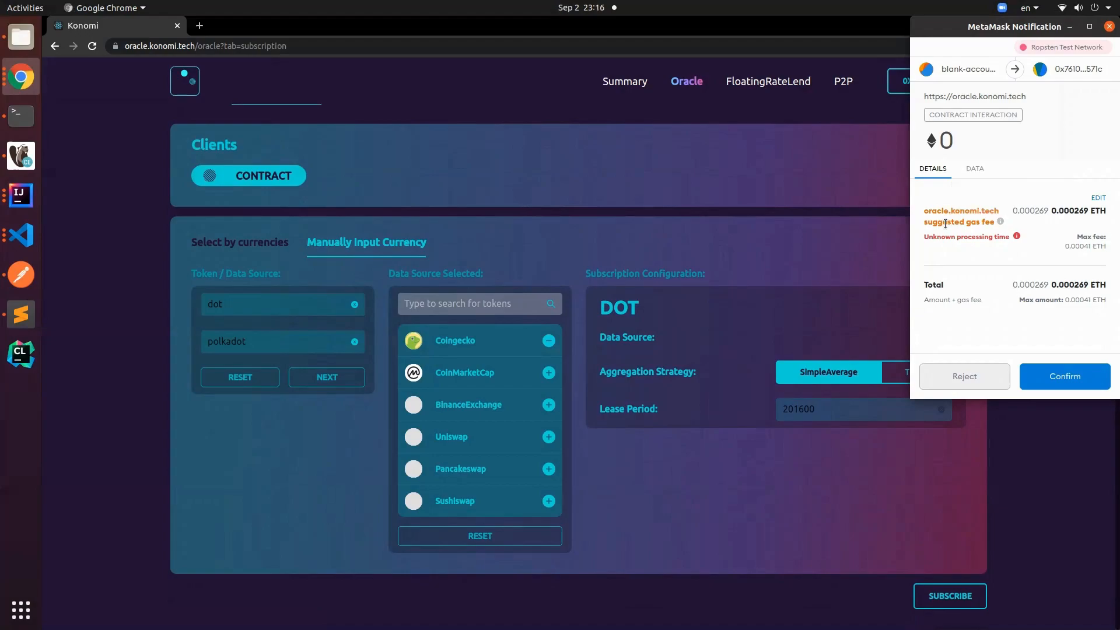
{"action": "mouse_move", "coordinate": [944, 224]}
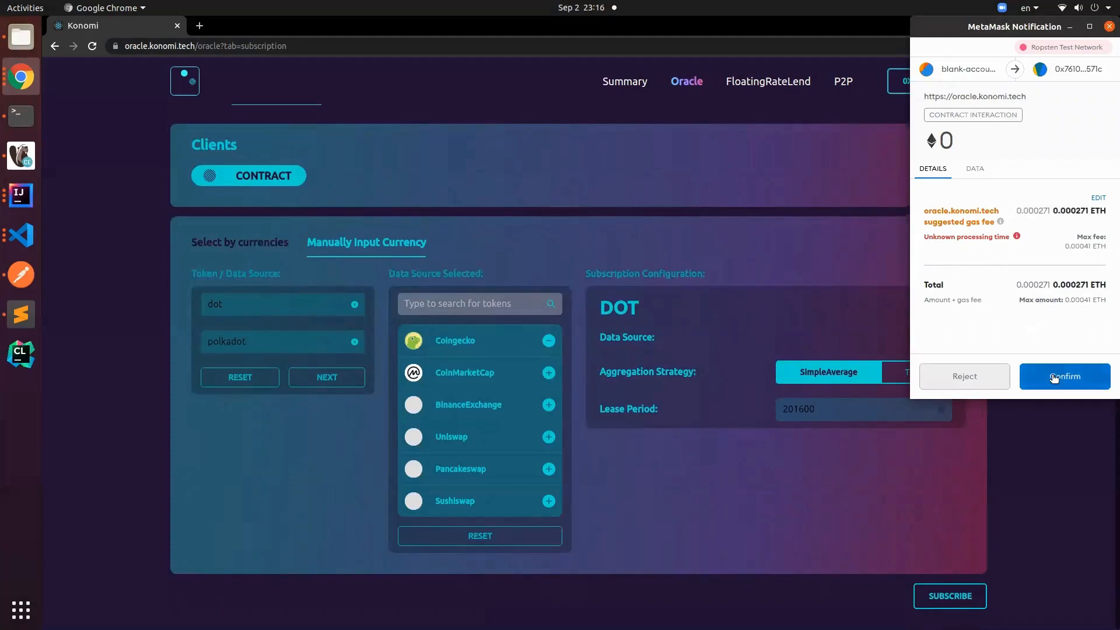
{"action": "mouse_move", "coordinate": [1059, 375]}
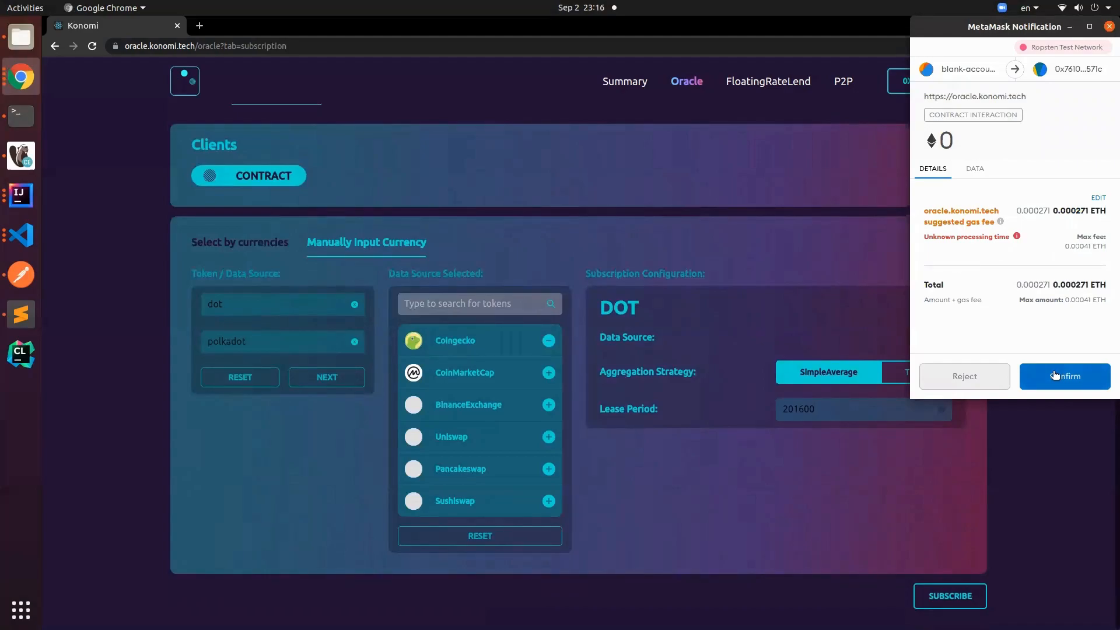
Step: Confirm the subscription transaction in MetaMask and show the My Subscription summary
{"action": "left_click", "coordinate": [1064, 377]}
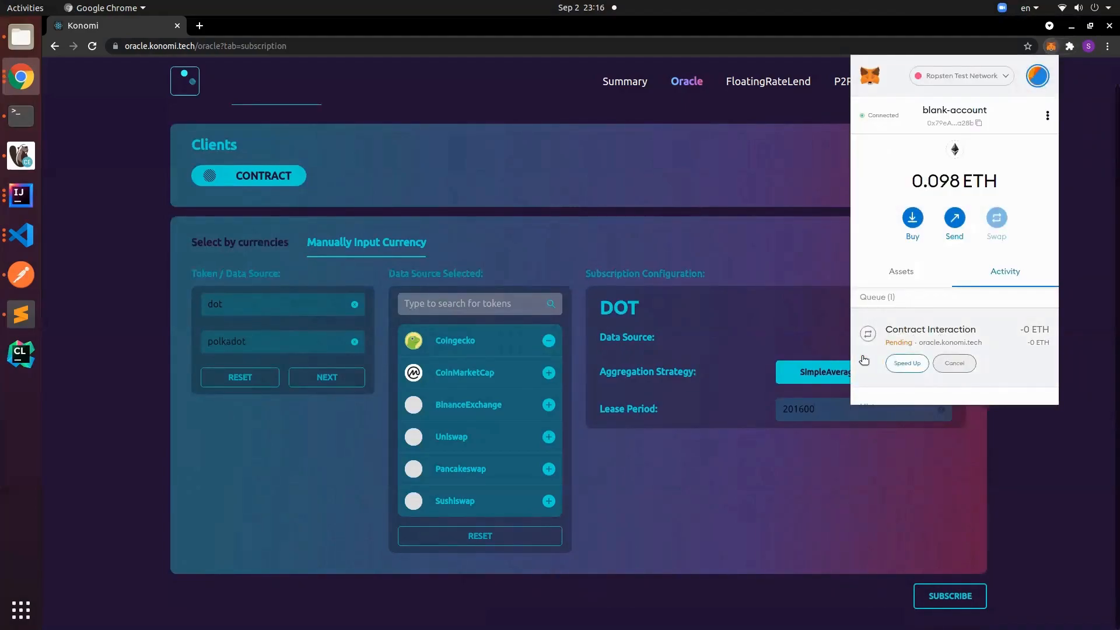
{"action": "left_click", "coordinate": [627, 81]}
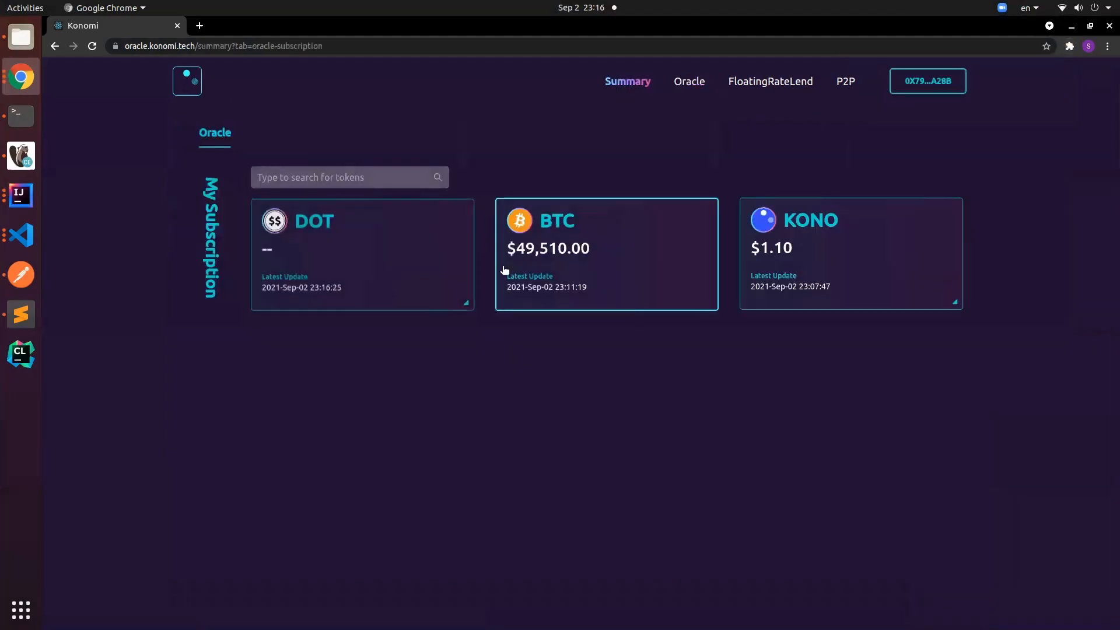
{"action": "mouse_move", "coordinate": [299, 243]}
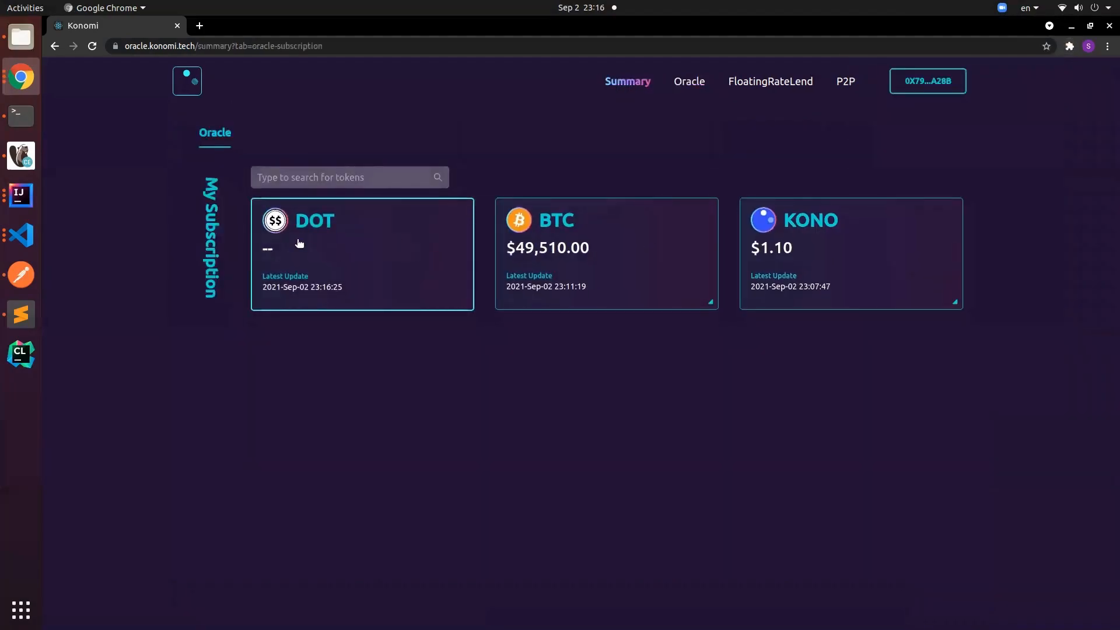
{"action": "mouse_move", "coordinate": [402, 272]}
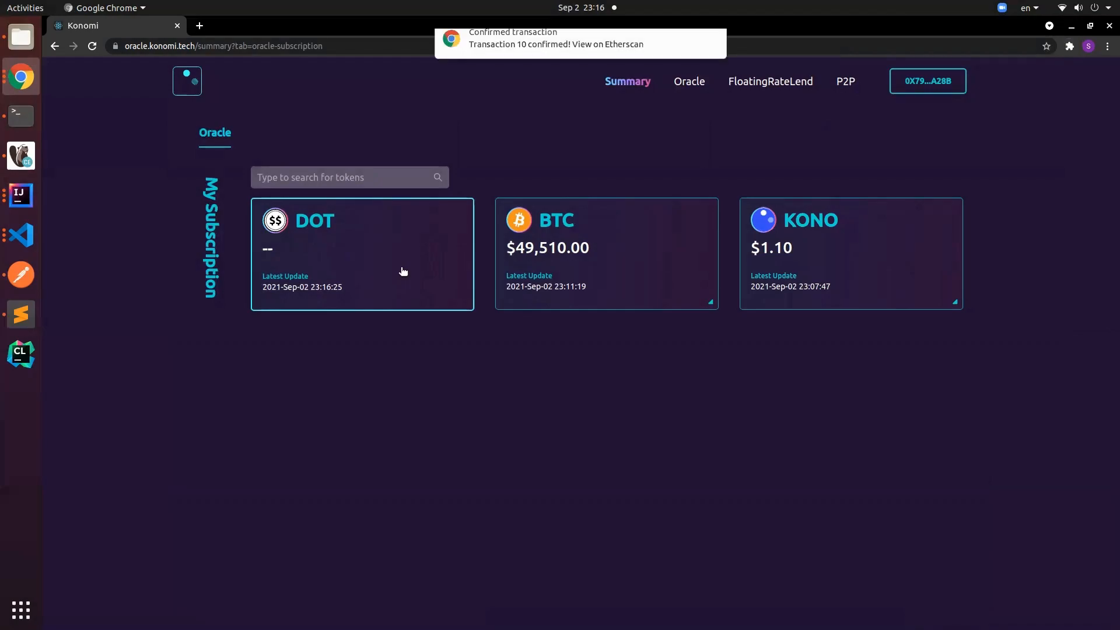
Step: View the DOT subscription details, reloading once confirmed to show the Ropsten contract address
{"action": "left_click", "coordinate": [361, 253]}
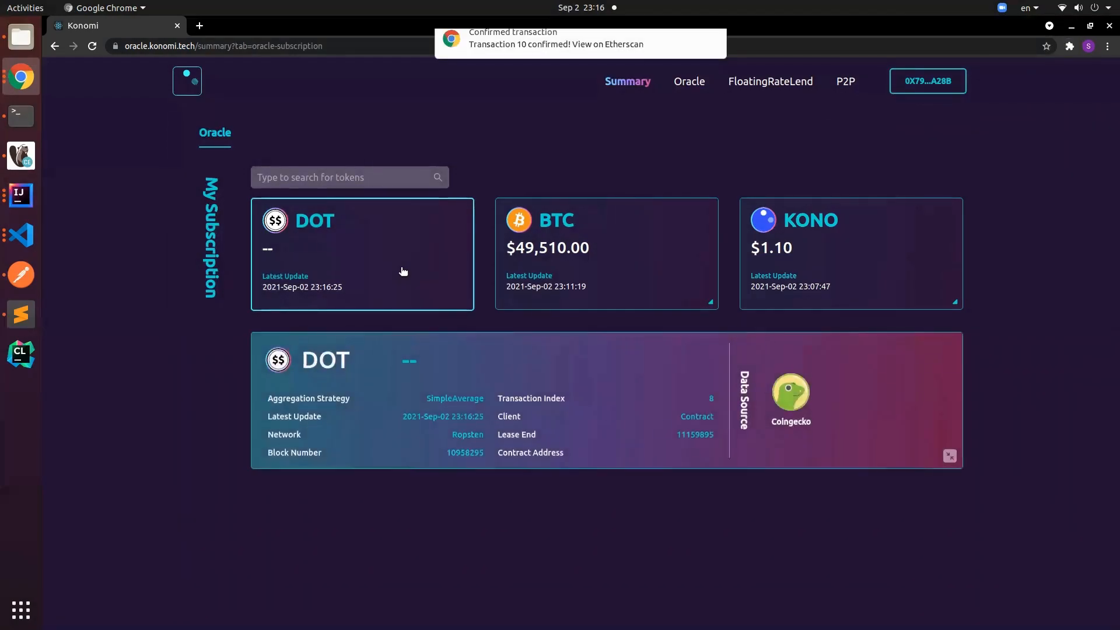
{"action": "mouse_move", "coordinate": [356, 257]}
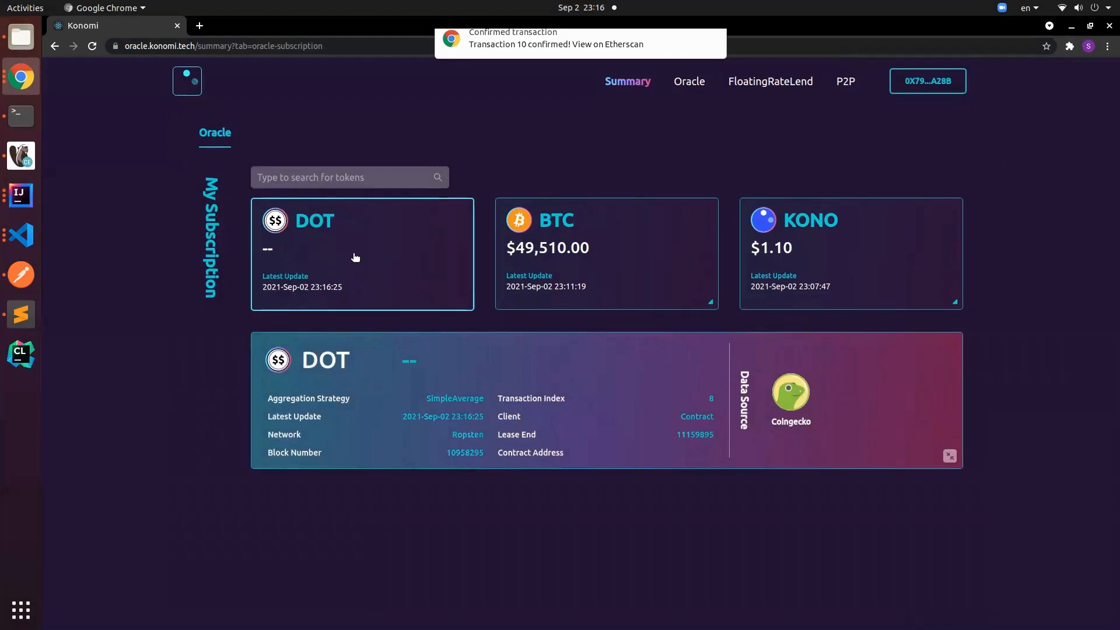
{"action": "left_click", "coordinate": [928, 81]}
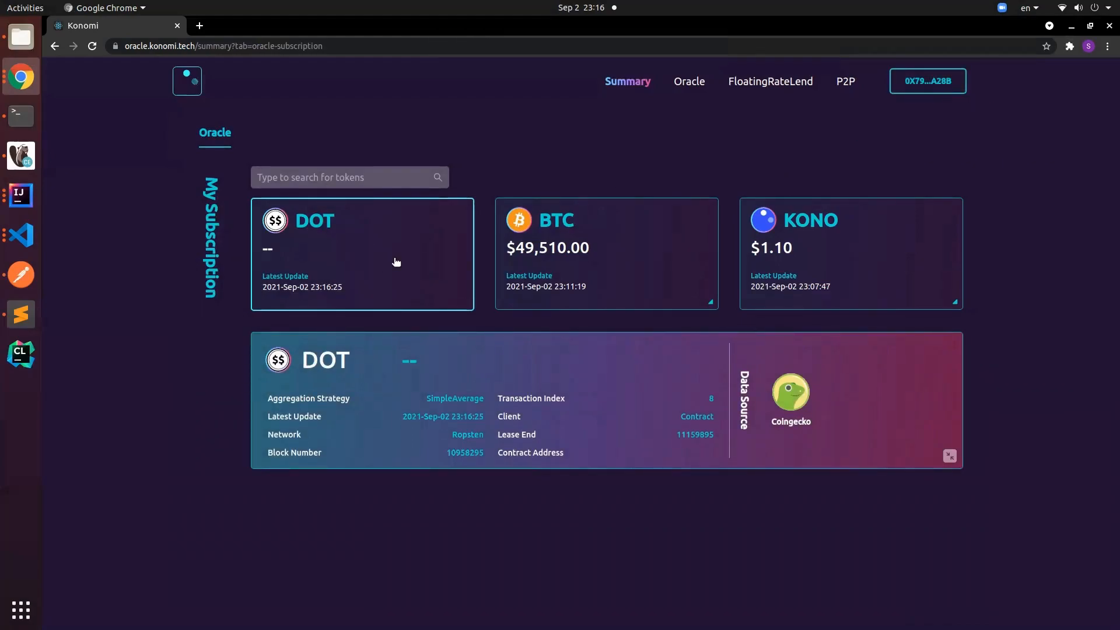
{"action": "mouse_move", "coordinate": [685, 394]}
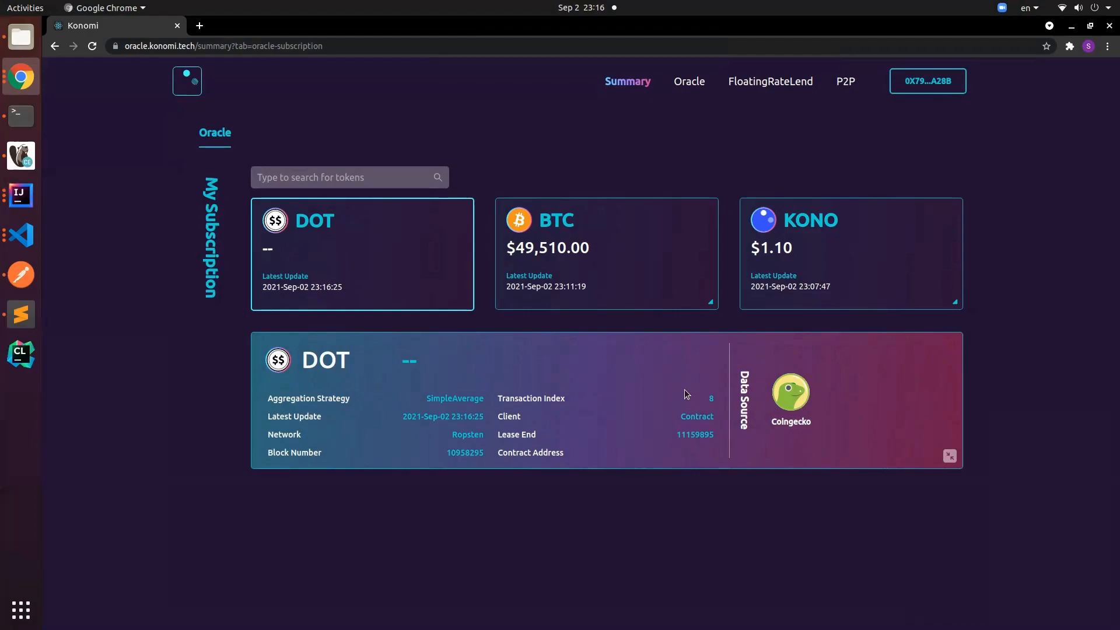
{"action": "mouse_move", "coordinate": [360, 380]}
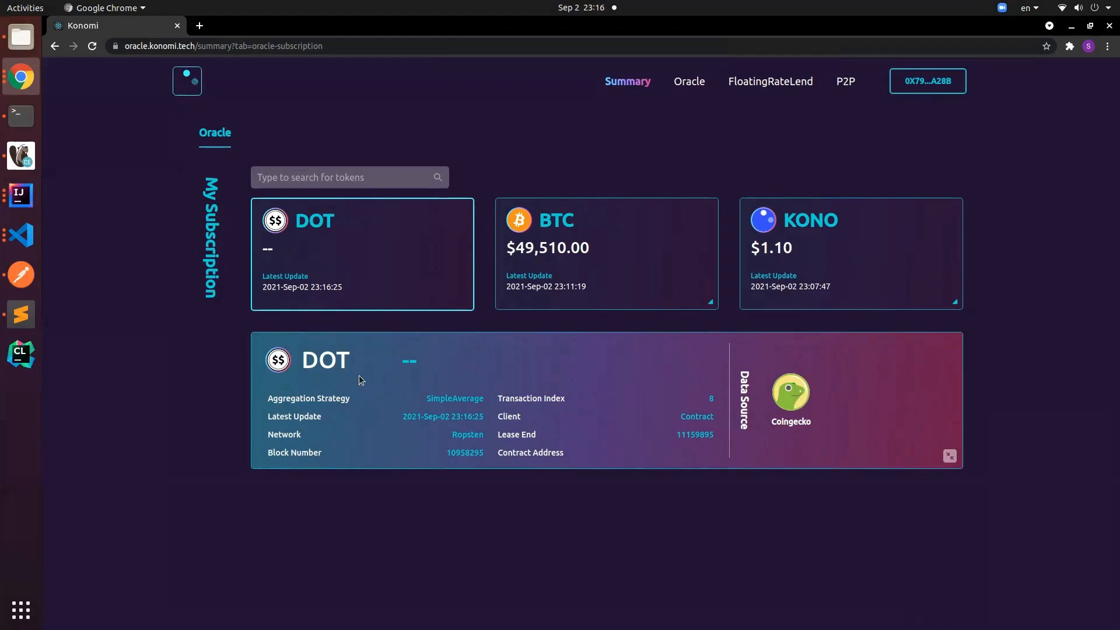
{"action": "mouse_move", "coordinate": [393, 436]}
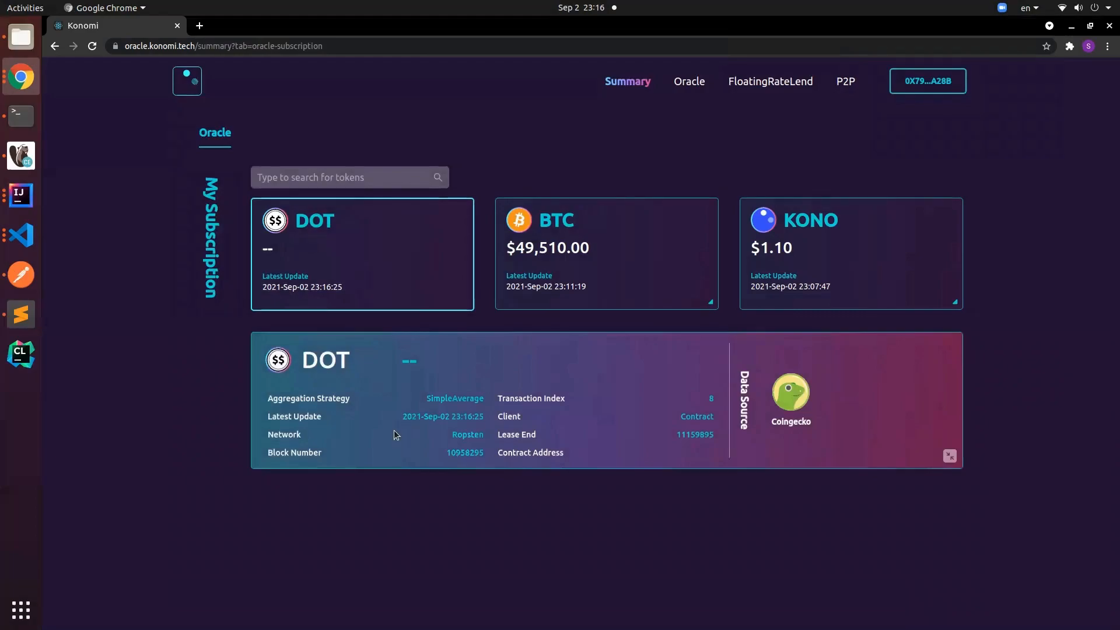
{"action": "double_click", "coordinate": [697, 417]}
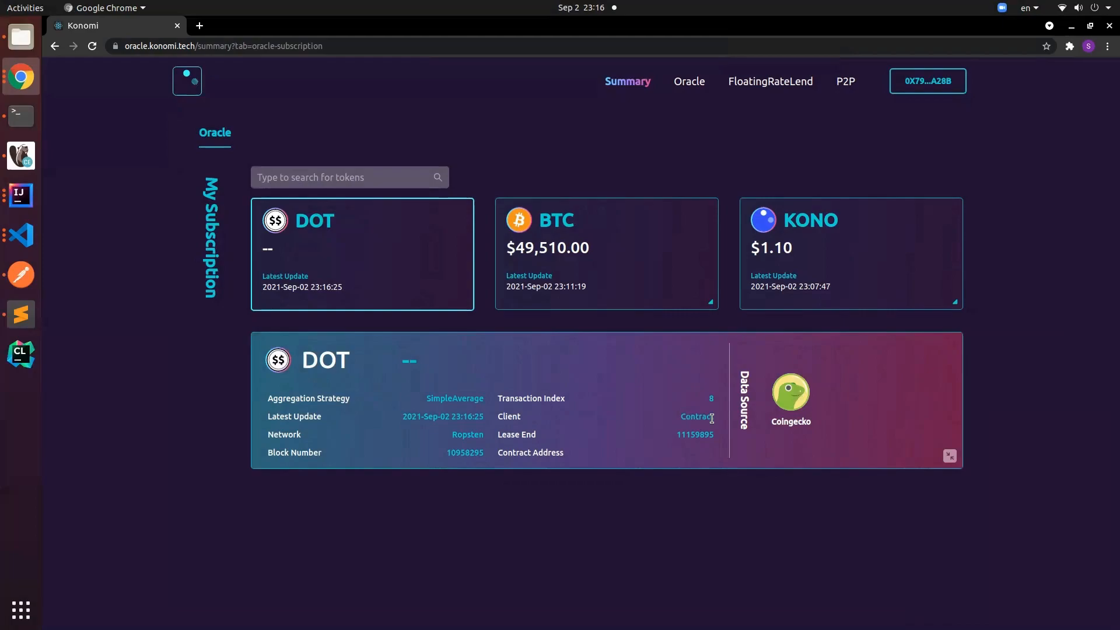
{"action": "mouse_move", "coordinate": [703, 416]}
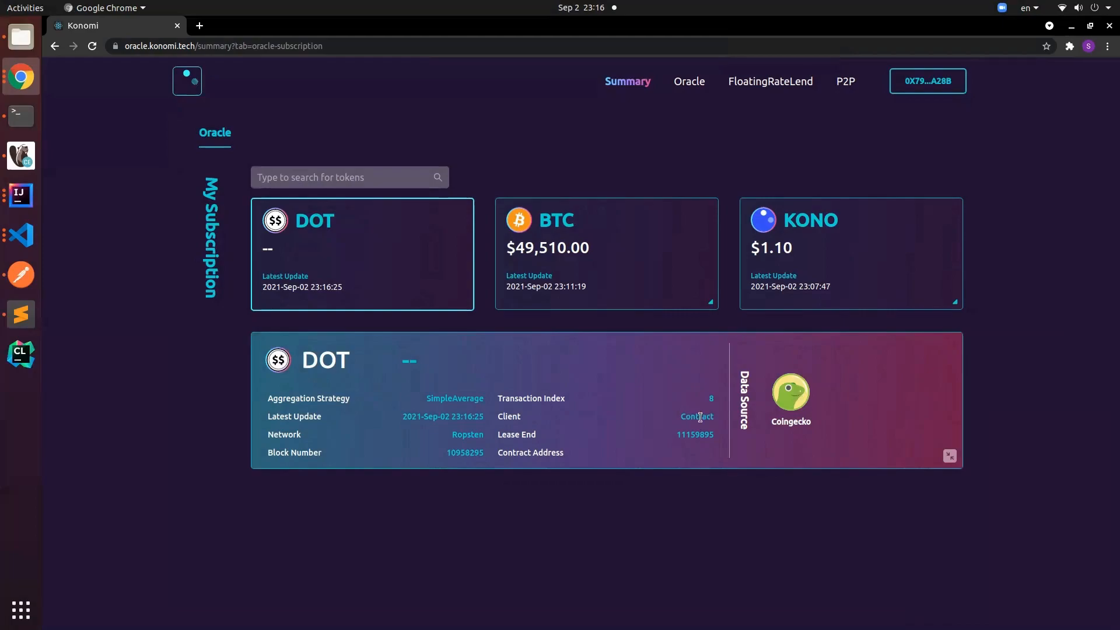
{"action": "double_click", "coordinate": [696, 417]}
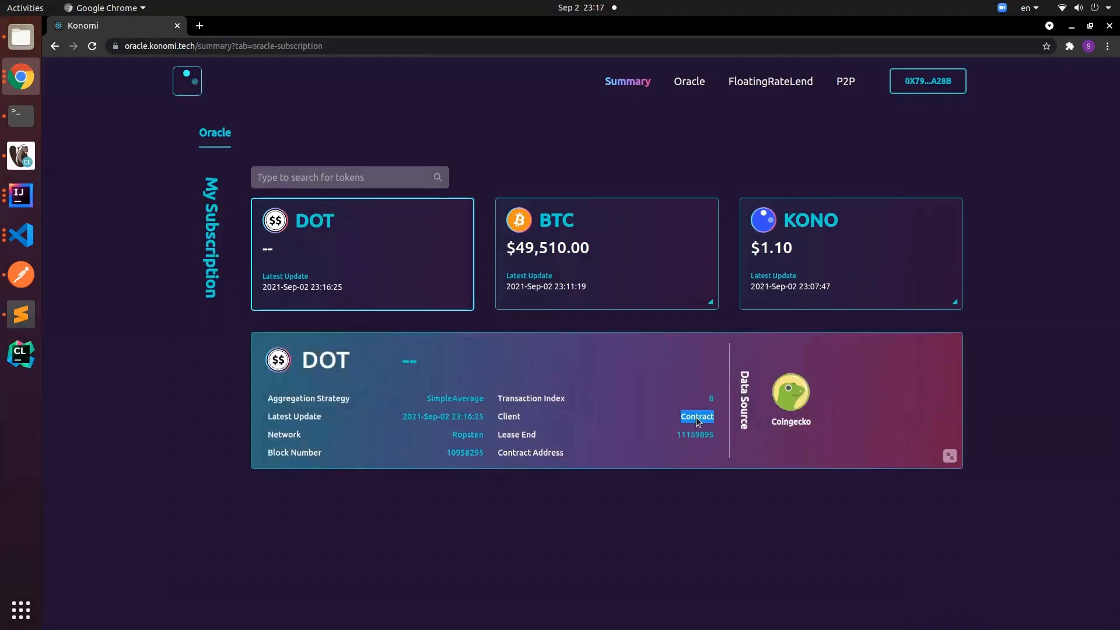
{"action": "mouse_move", "coordinate": [593, 459]}
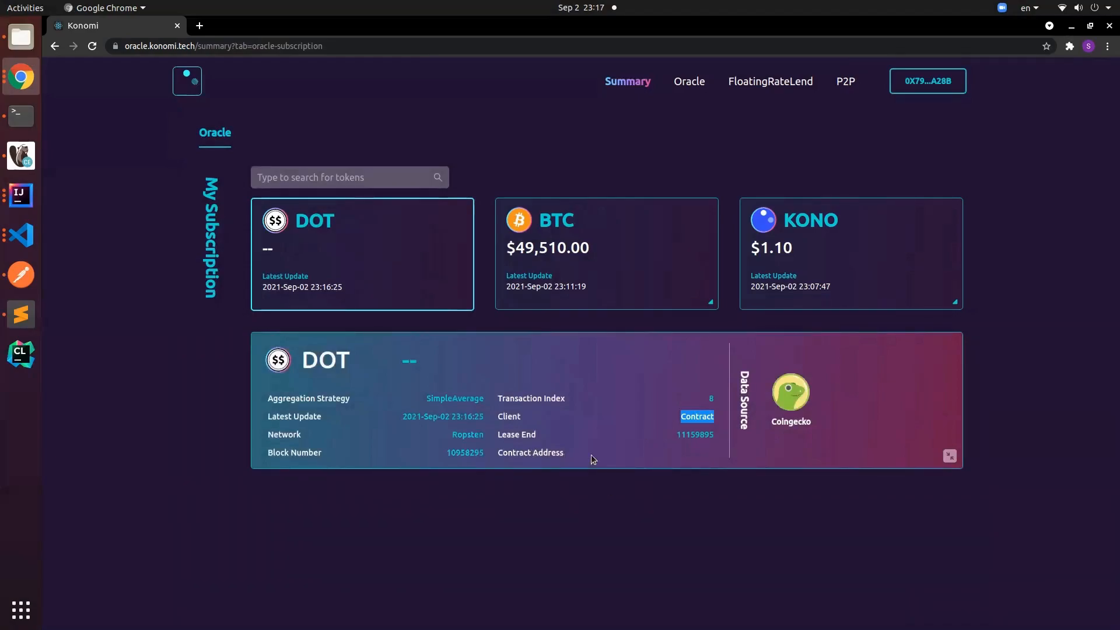
{"action": "mouse_move", "coordinate": [537, 456]}
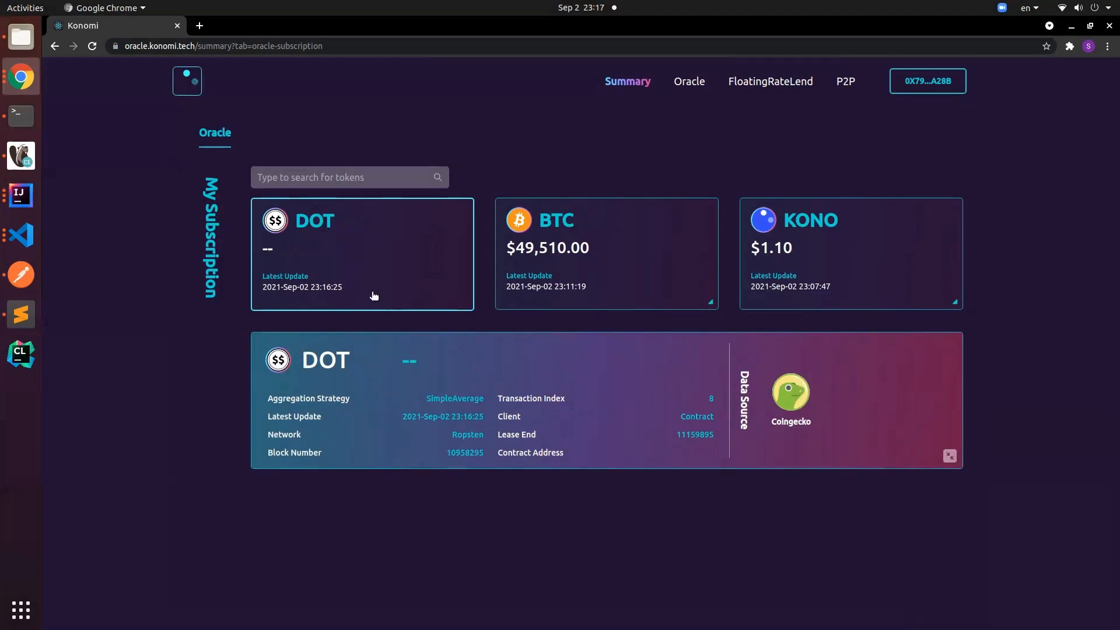
{"action": "mouse_move", "coordinate": [597, 477]}
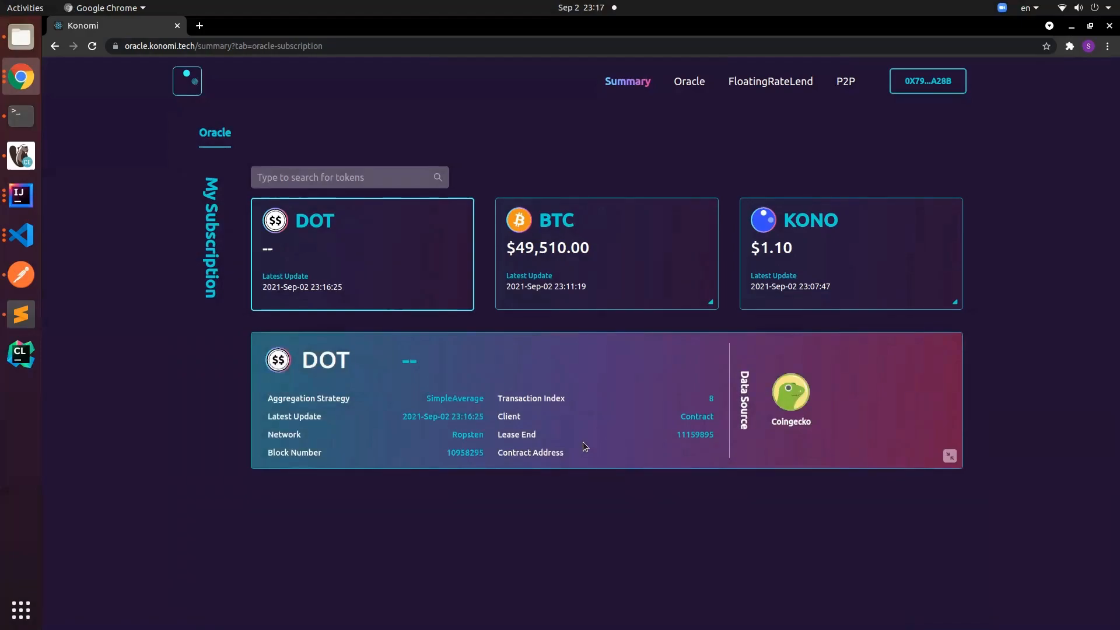
{"action": "mouse_move", "coordinate": [704, 468]}
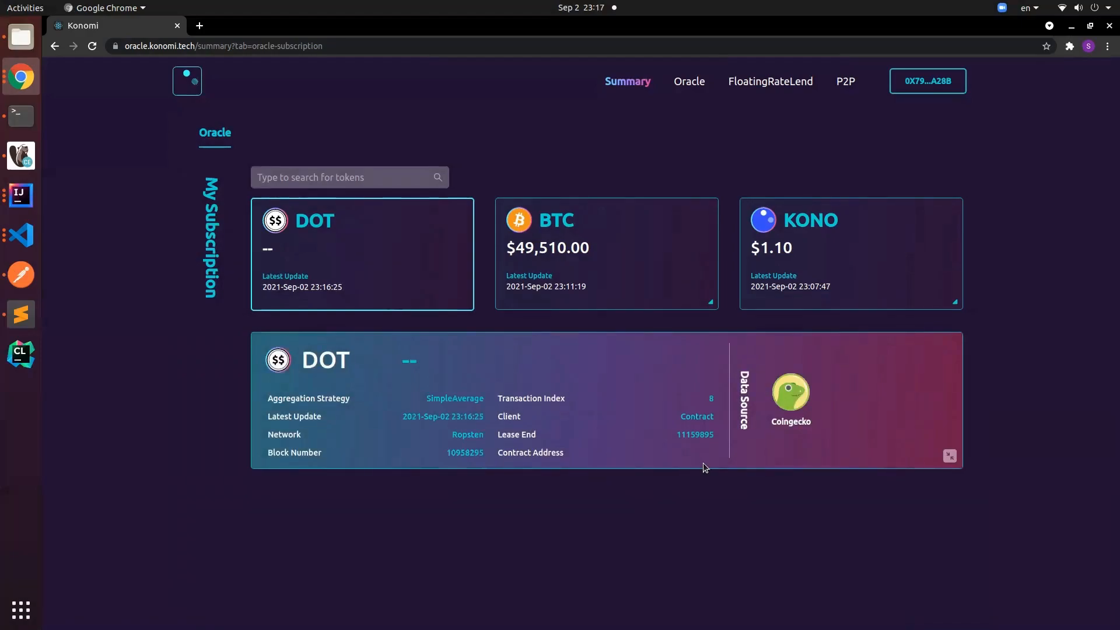
{"action": "mouse_move", "coordinate": [642, 496]}
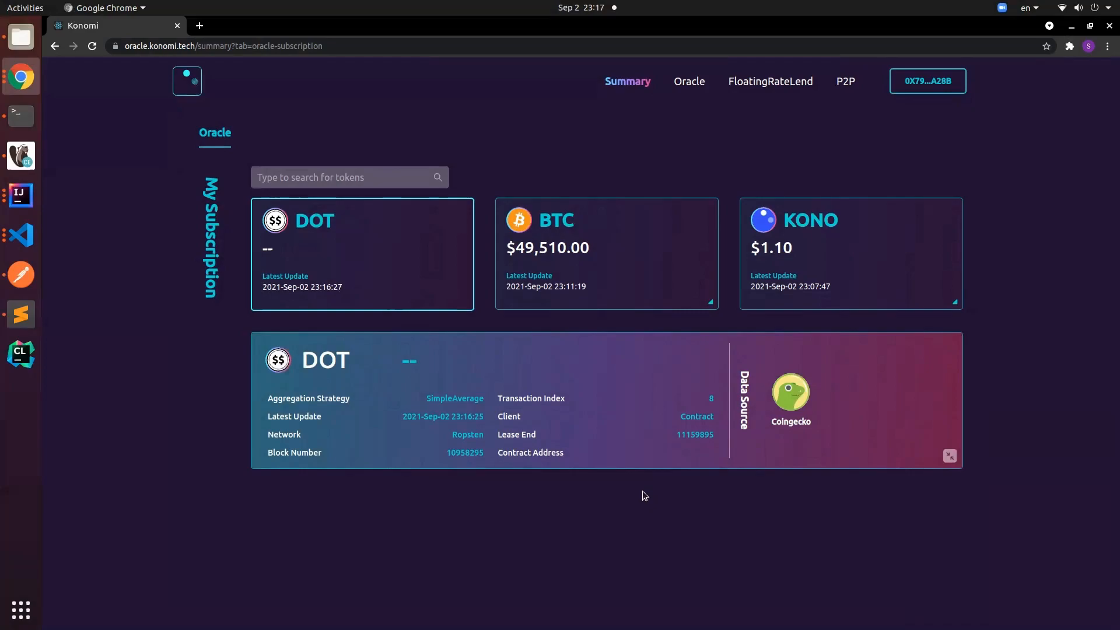
{"action": "mouse_move", "coordinate": [676, 466]}
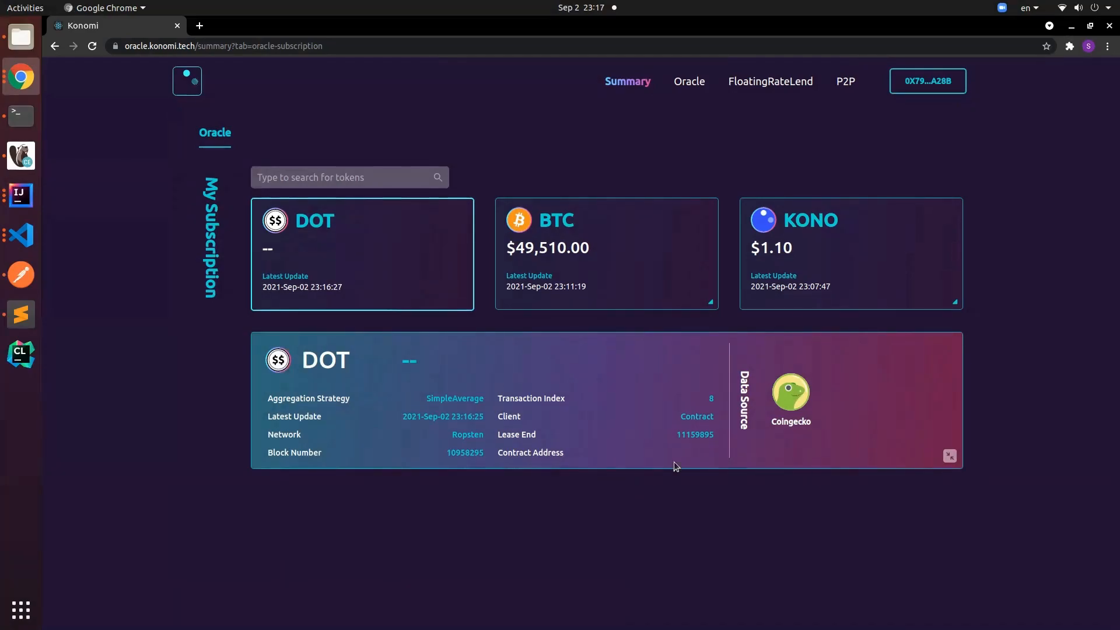
{"action": "mouse_move", "coordinate": [378, 265]}
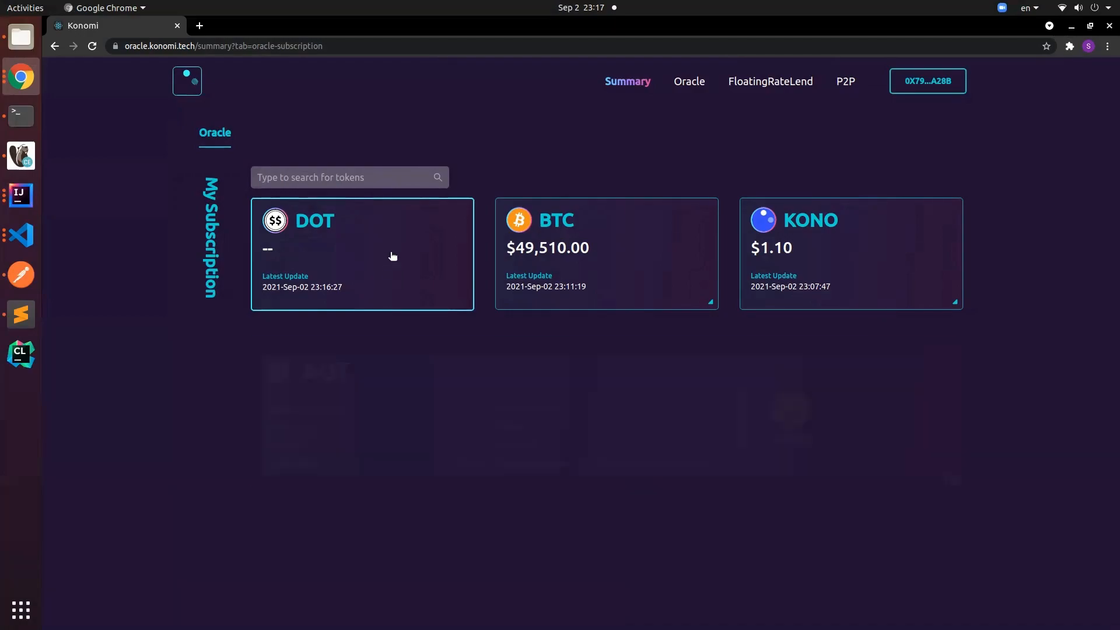
{"action": "left_click", "coordinate": [360, 253]}
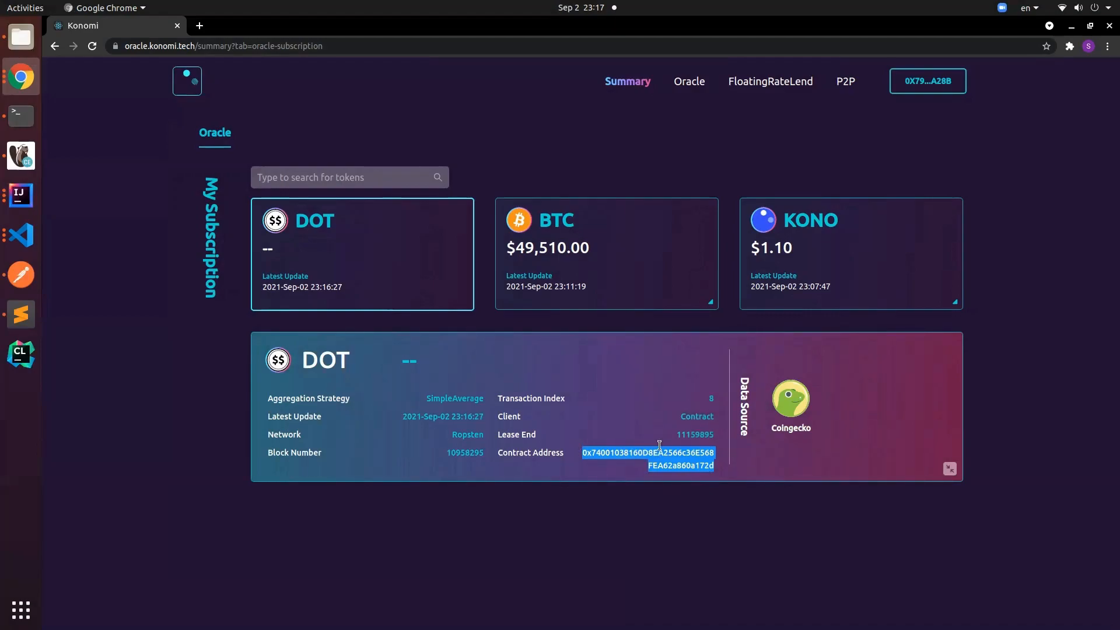
{"action": "mouse_move", "coordinate": [598, 351]}
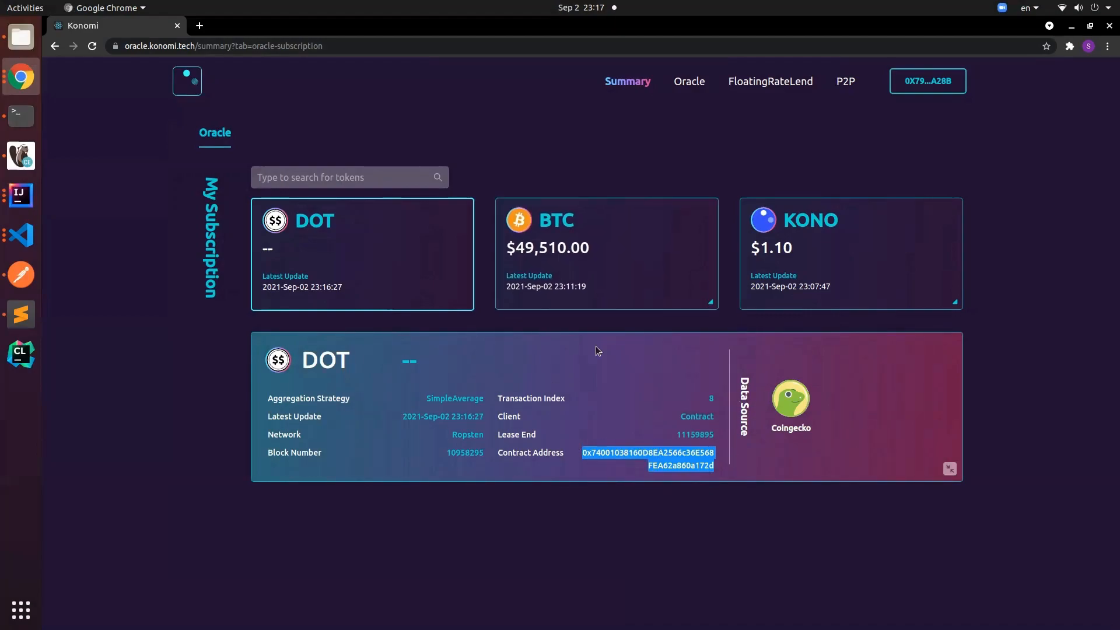
{"action": "mouse_move", "coordinate": [602, 447]}
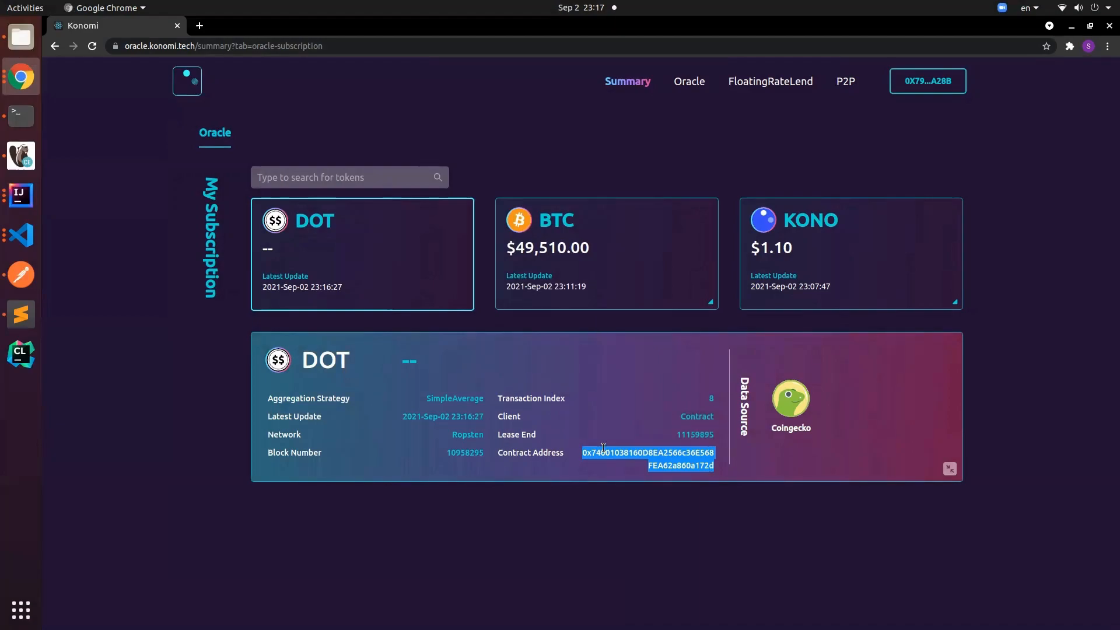
{"action": "mouse_move", "coordinate": [526, 333]}
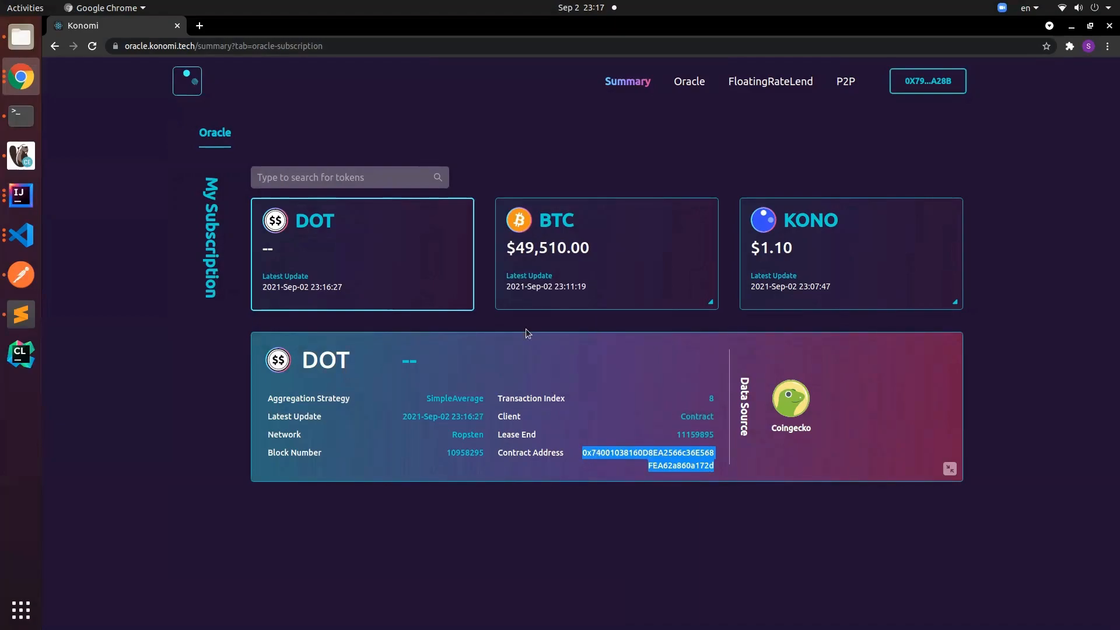
{"action": "mouse_move", "coordinate": [222, 39]}
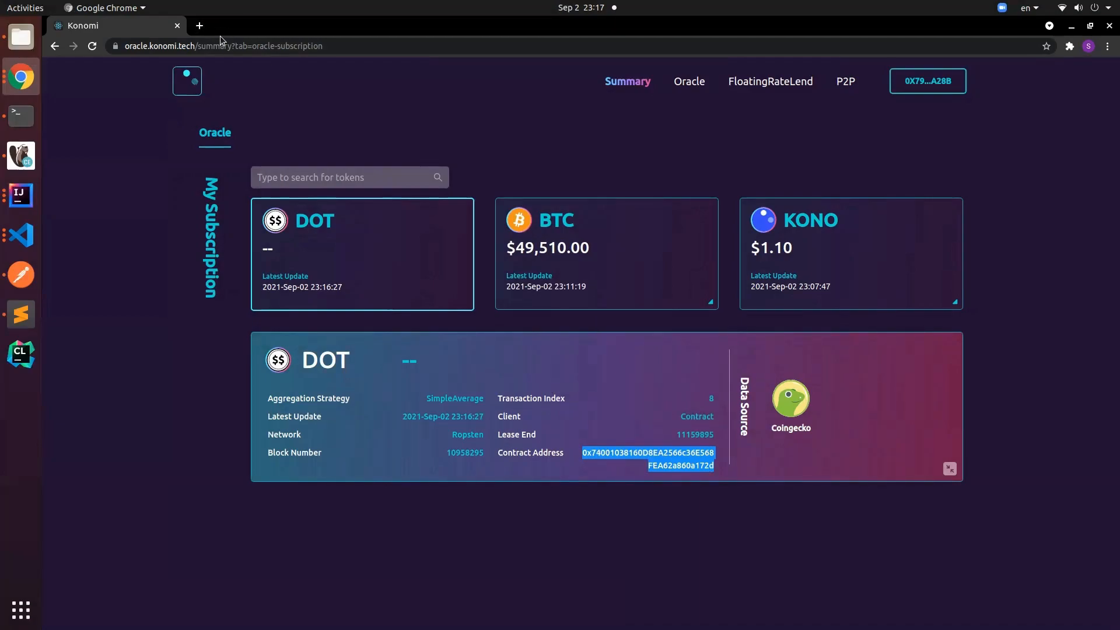
{"action": "mouse_move", "coordinate": [199, 26]}
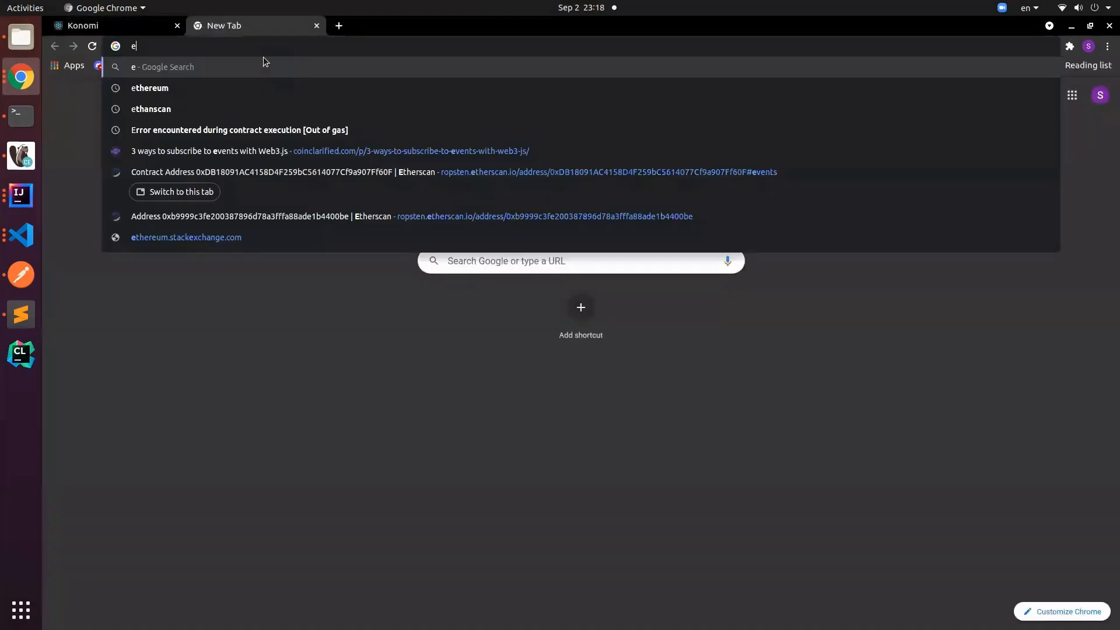
Step: Go to etherscan.io and switch to the Ropsten testnet explorer
{"action": "type", "text": "th"}
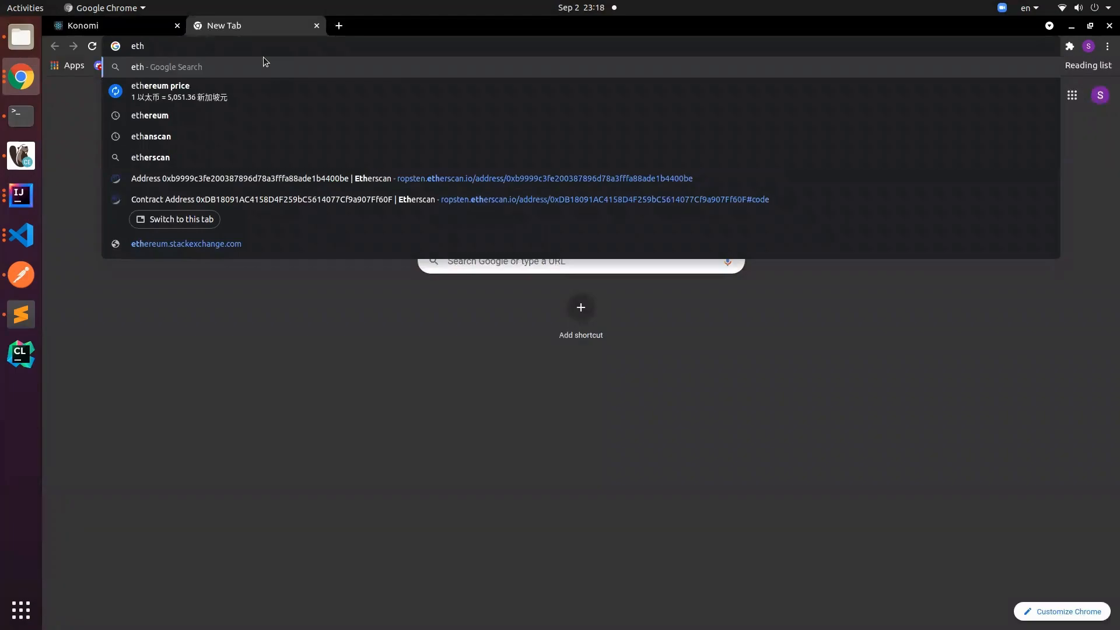
{"action": "key", "text": "Down"}
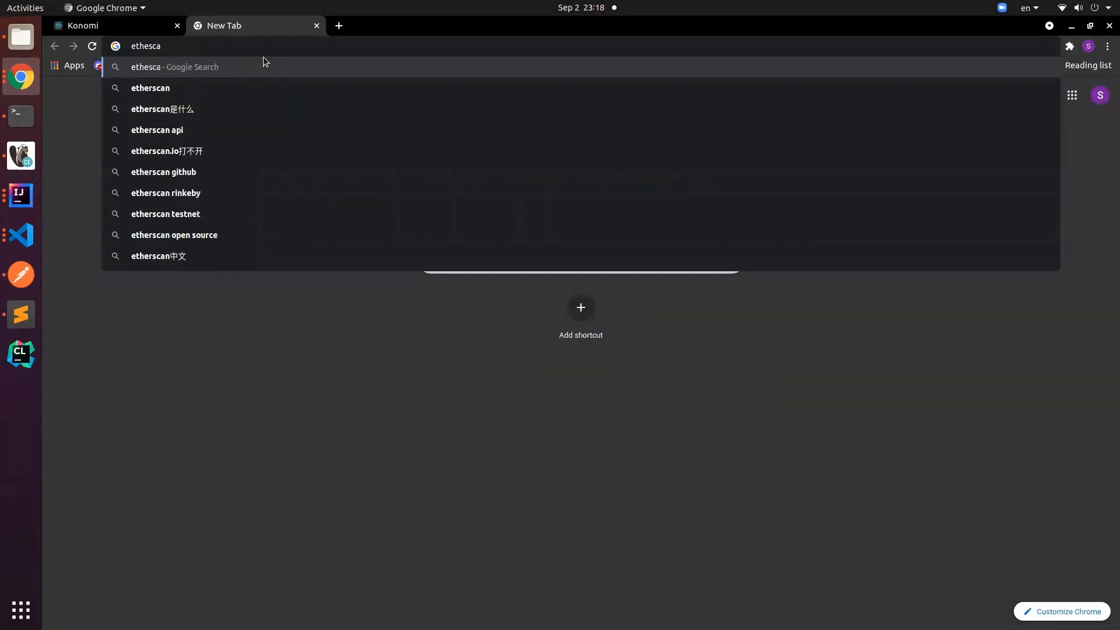
{"action": "left_click", "coordinate": [151, 88]}
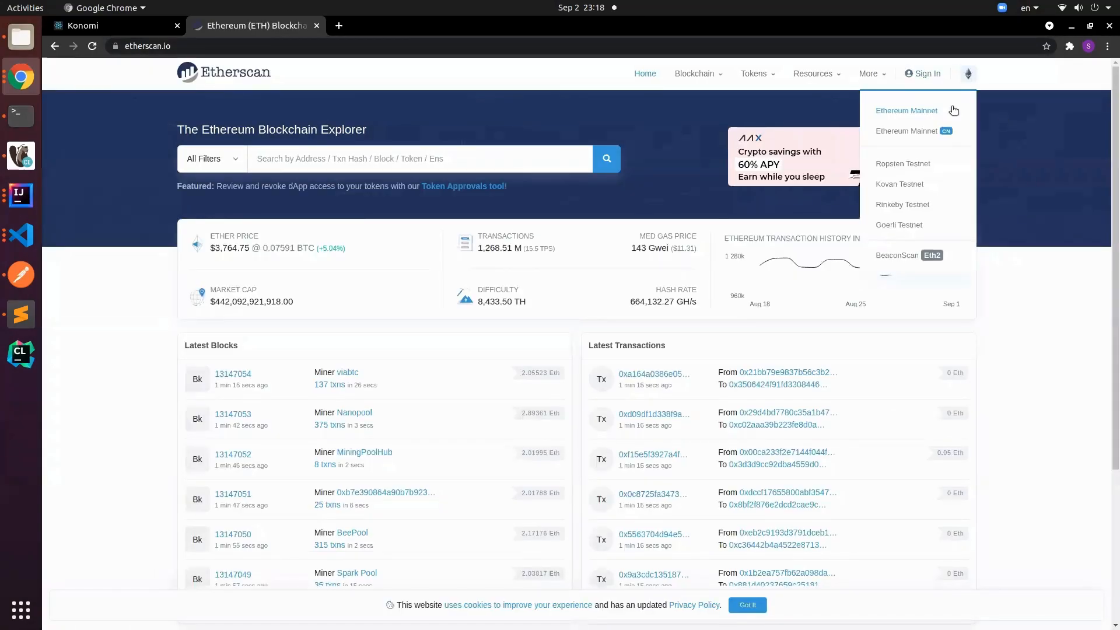
{"action": "left_click", "coordinate": [902, 163]}
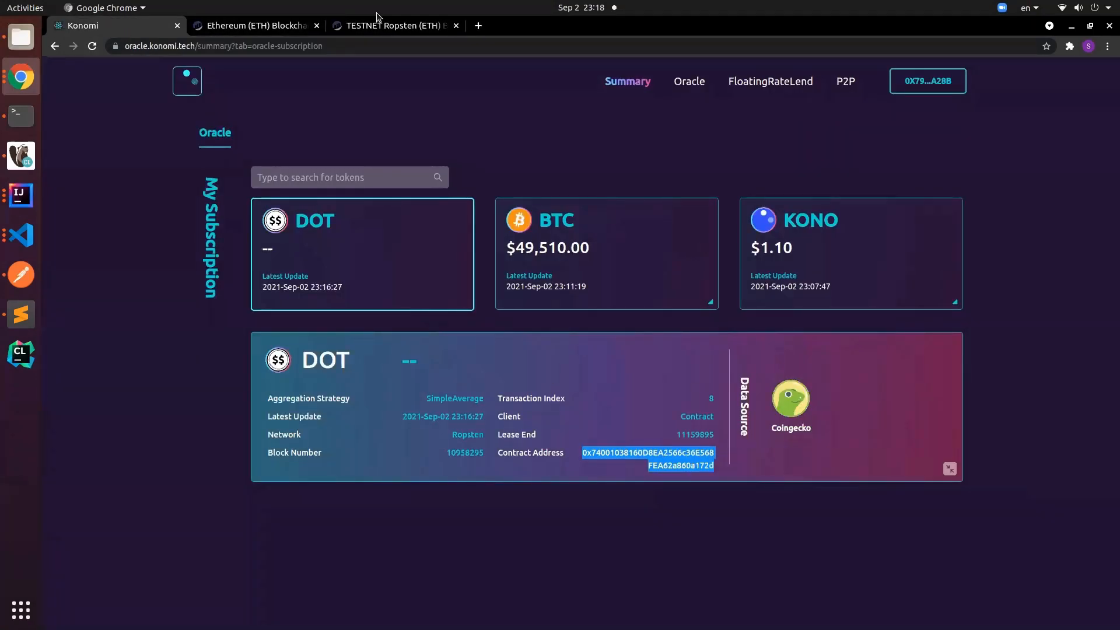
{"action": "left_click", "coordinate": [393, 24]}
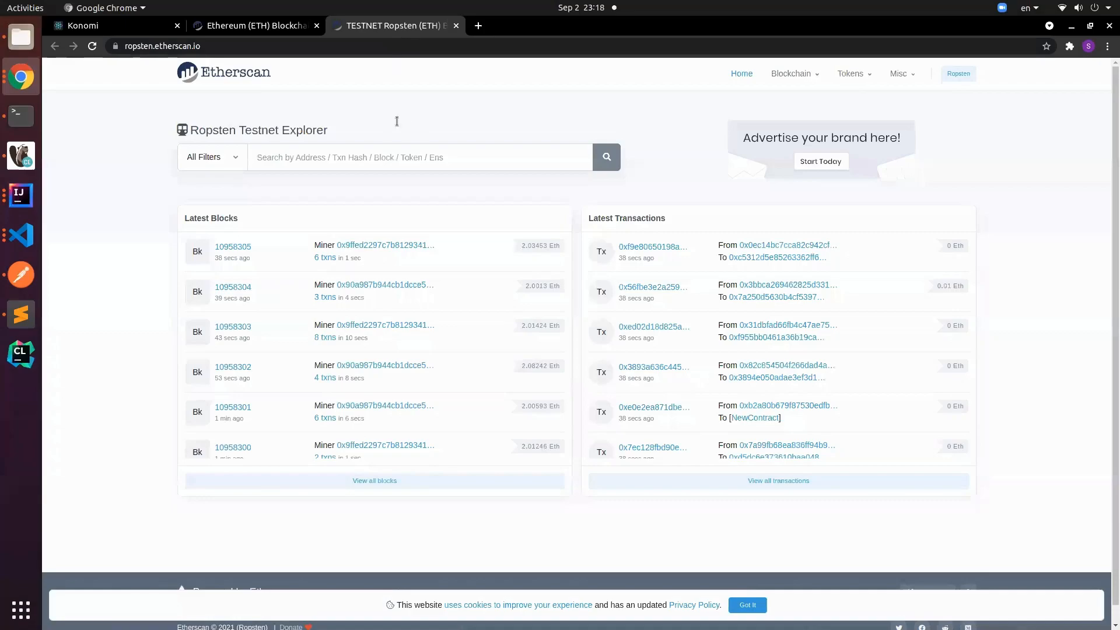
{"action": "type", "text": "0x74001038160D8EA2566c36E568FEA62a860a172d"}
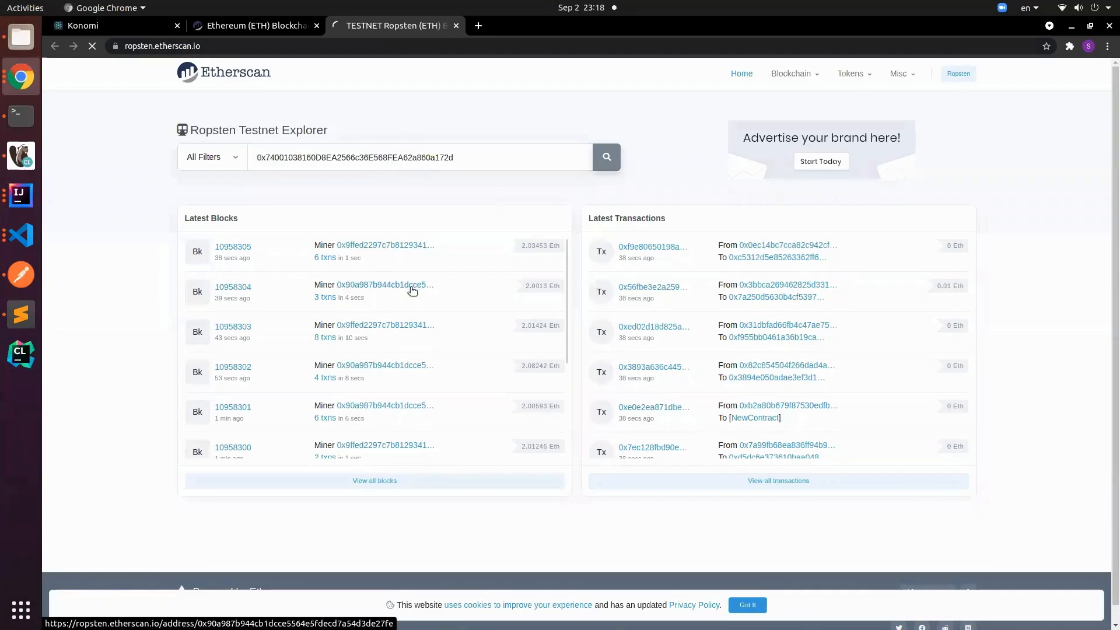
{"action": "left_click", "coordinate": [605, 157]}
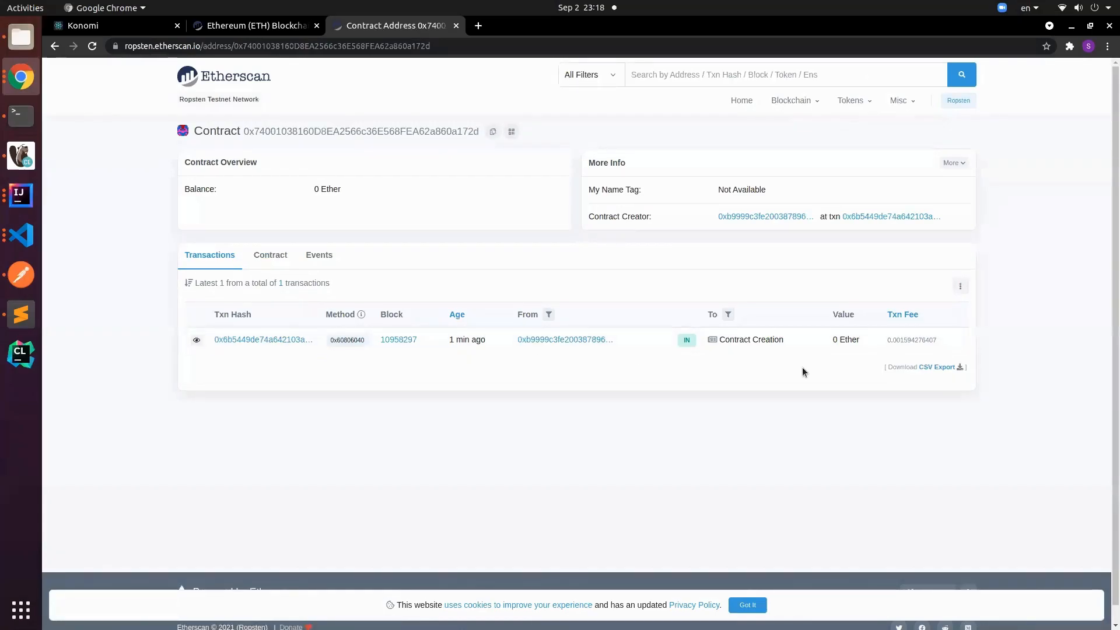
{"action": "mouse_move", "coordinate": [482, 350]}
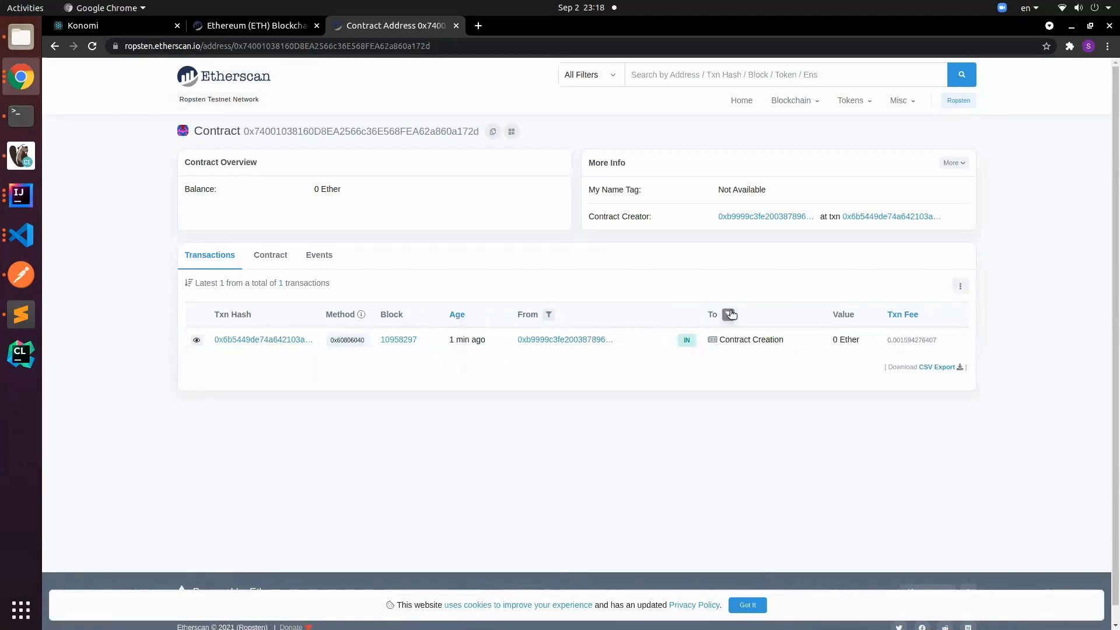
{"action": "left_click", "coordinate": [270, 255]}
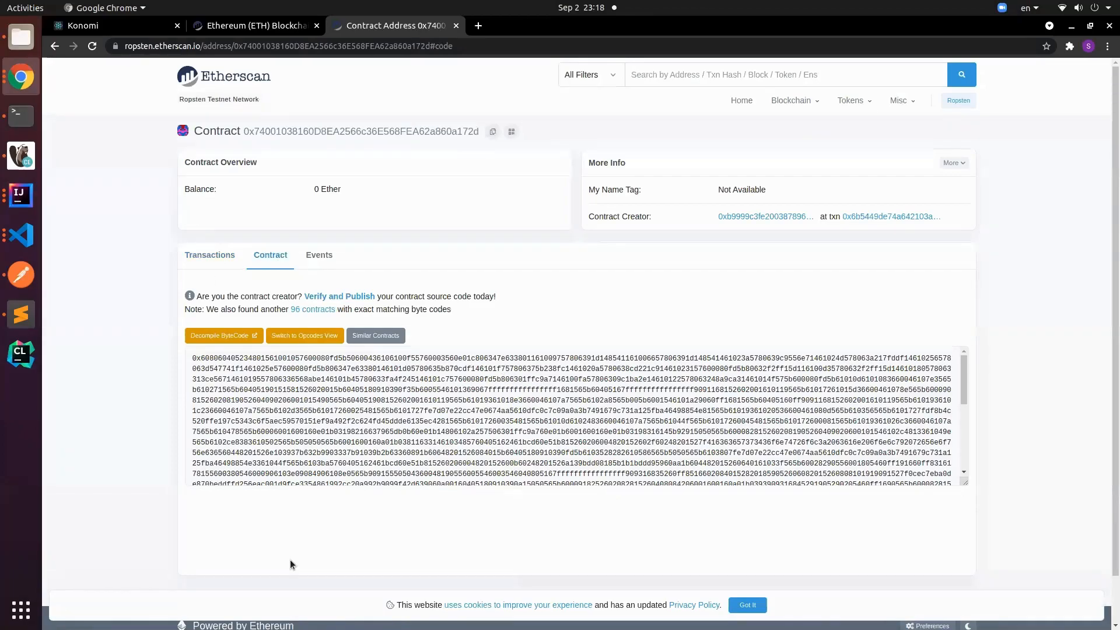
{"action": "mouse_move", "coordinate": [657, 463]}
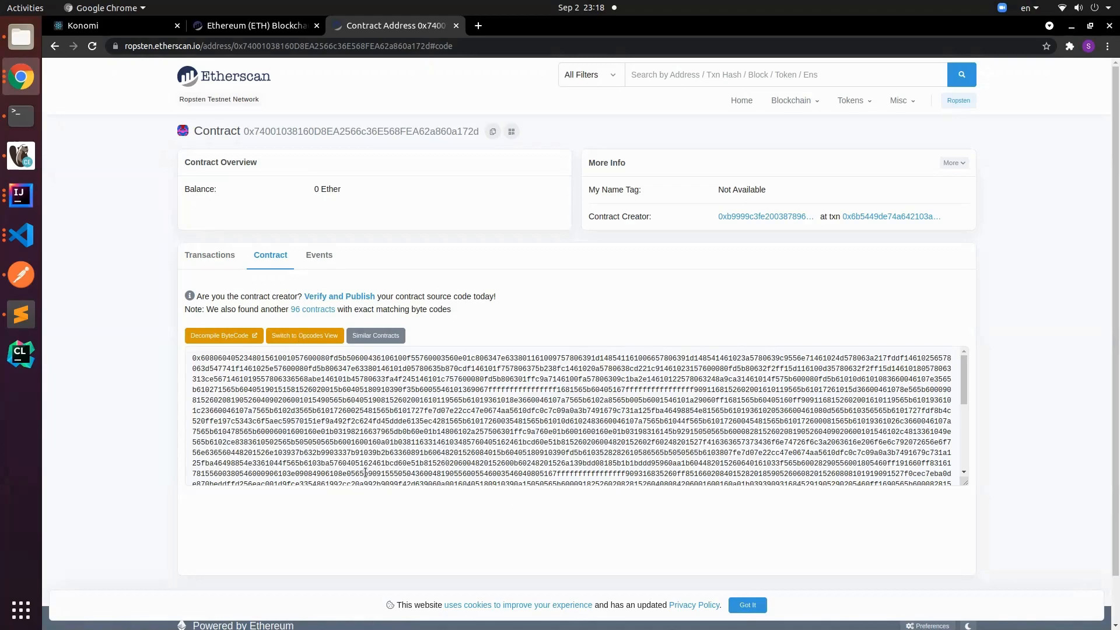
{"action": "mouse_move", "coordinate": [129, 125]}
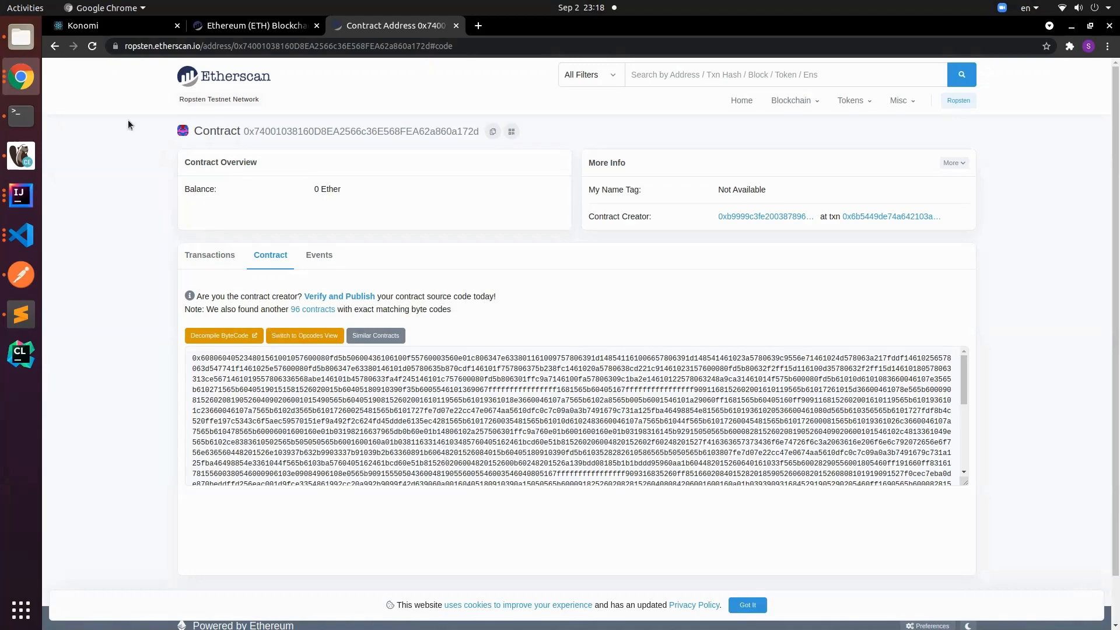
{"action": "mouse_move", "coordinate": [196, 67]}
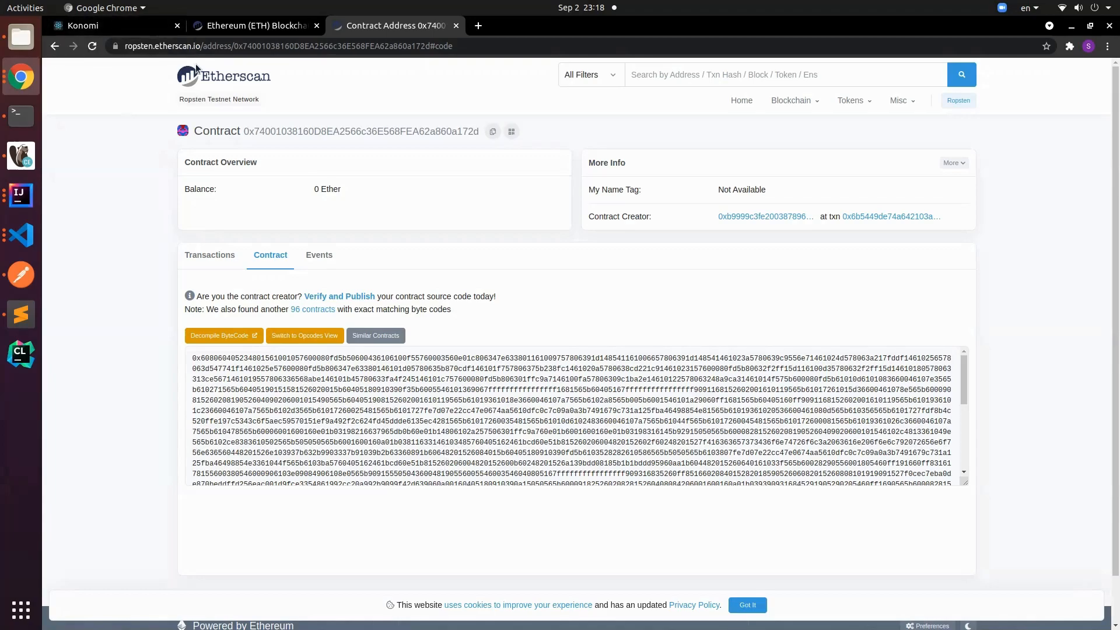
{"action": "mouse_move", "coordinate": [316, 199]}
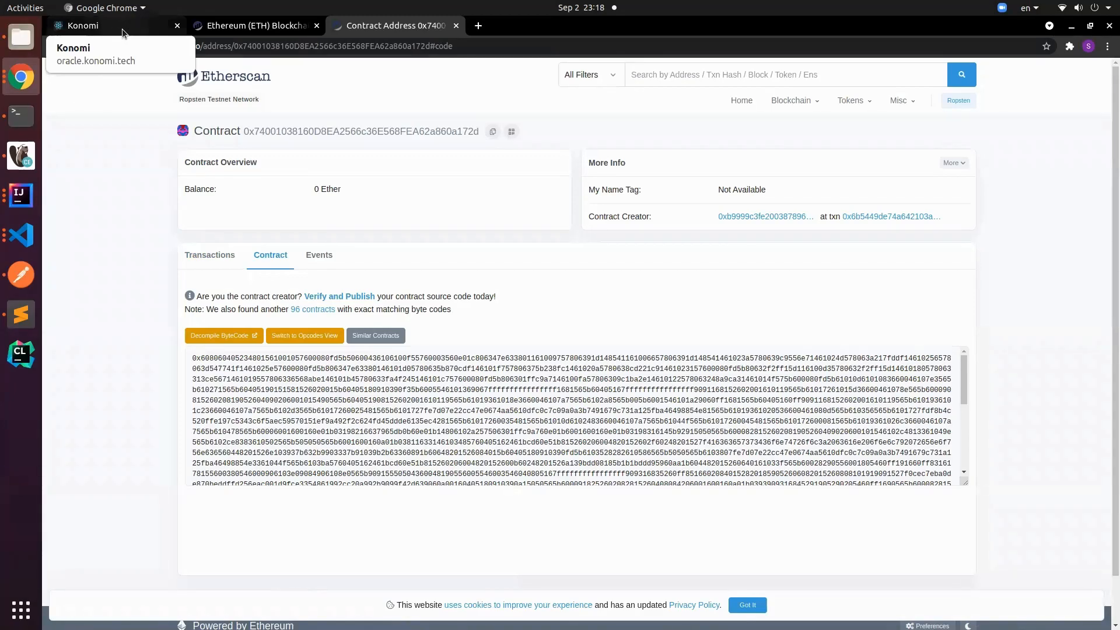
Step: Check DOT at $31.65 under My Subscription, then return to the BTC and KONO currency list
{"action": "left_click", "coordinate": [81, 24]}
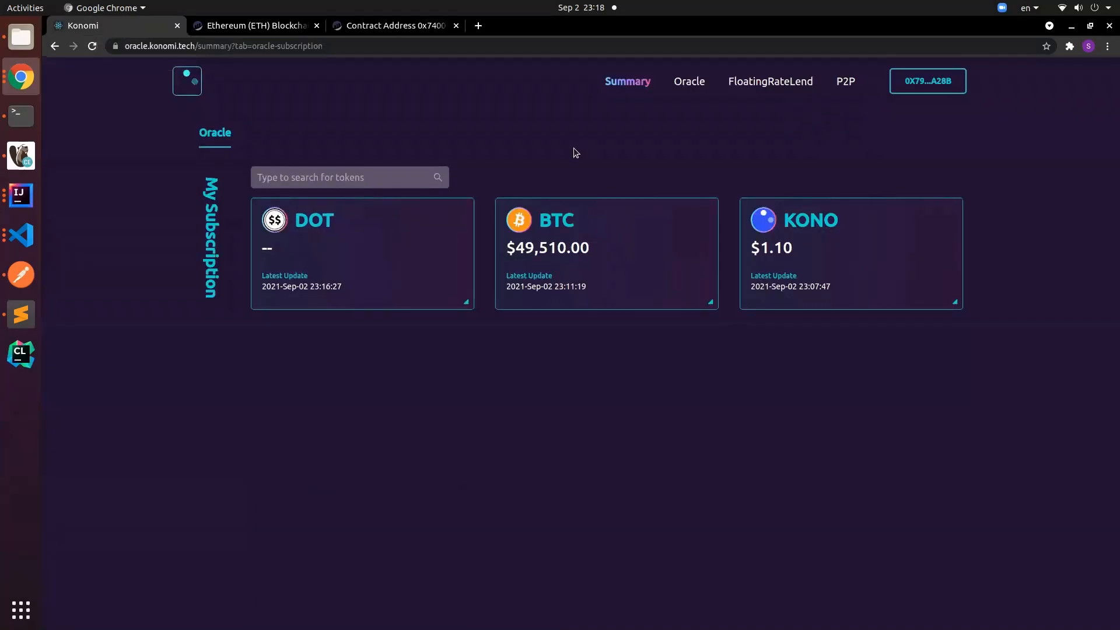
{"action": "left_click", "coordinate": [689, 81]}
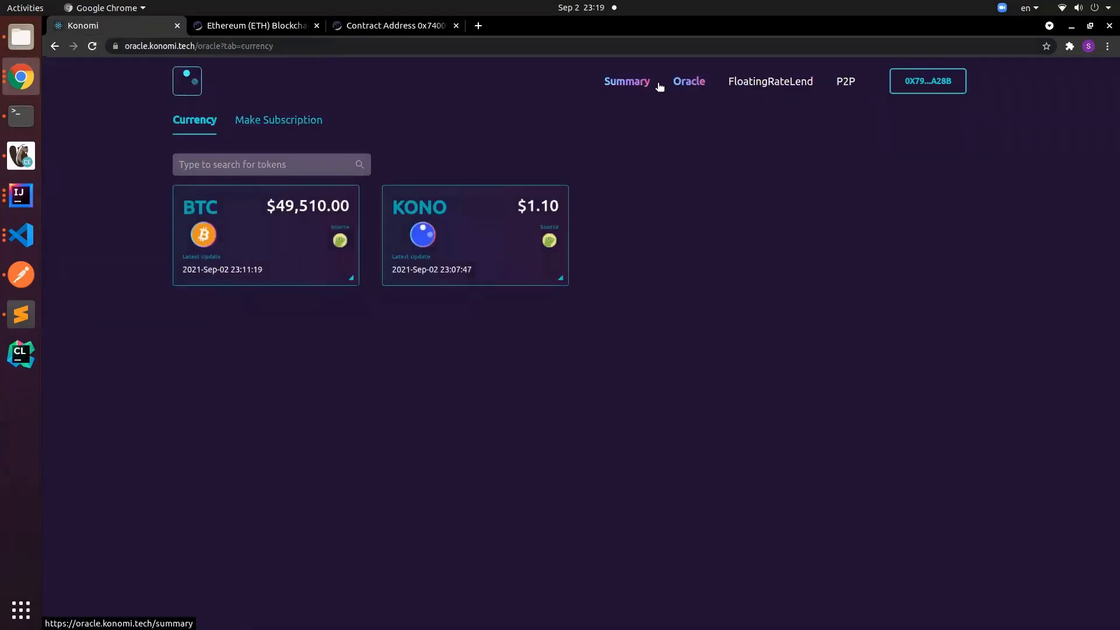
{"action": "left_click", "coordinate": [625, 81]}
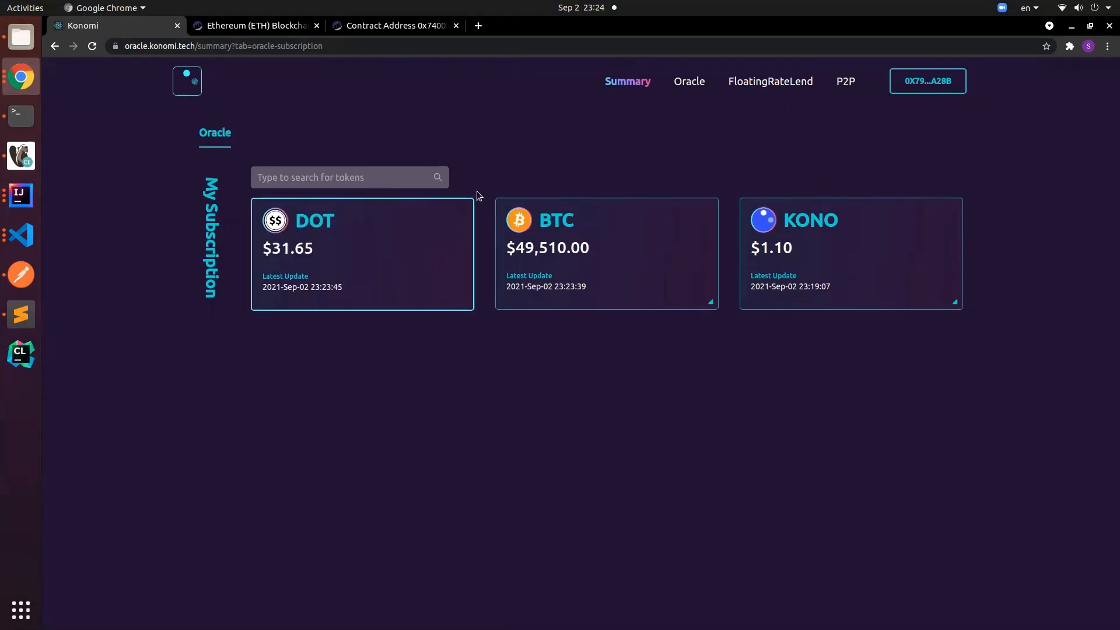
{"action": "mouse_move", "coordinate": [918, 370]}
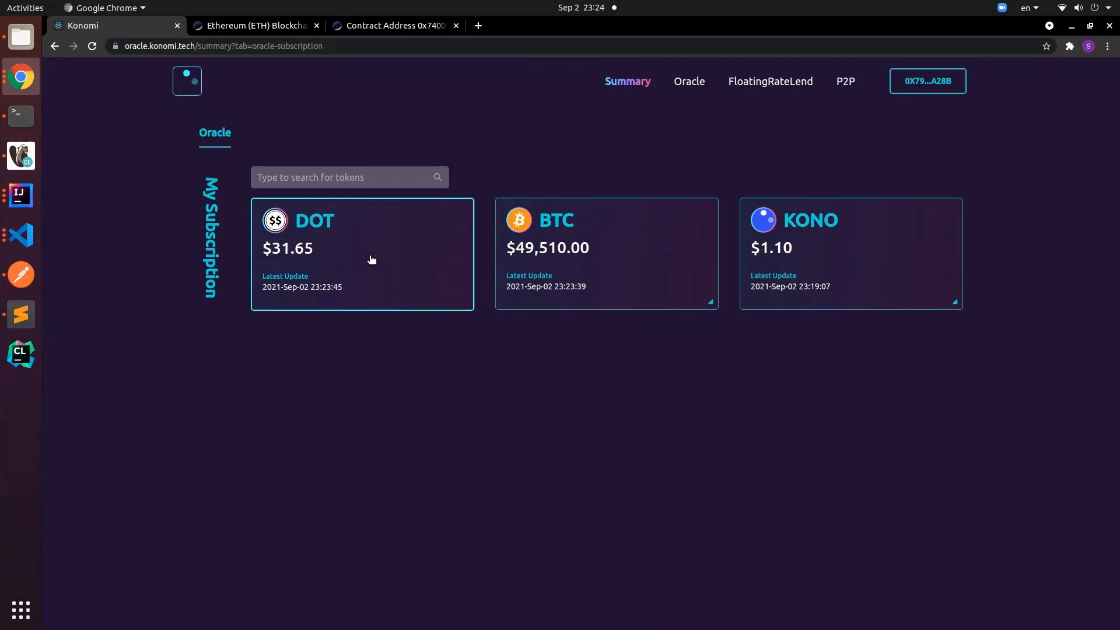
{"action": "mouse_move", "coordinate": [303, 253]}
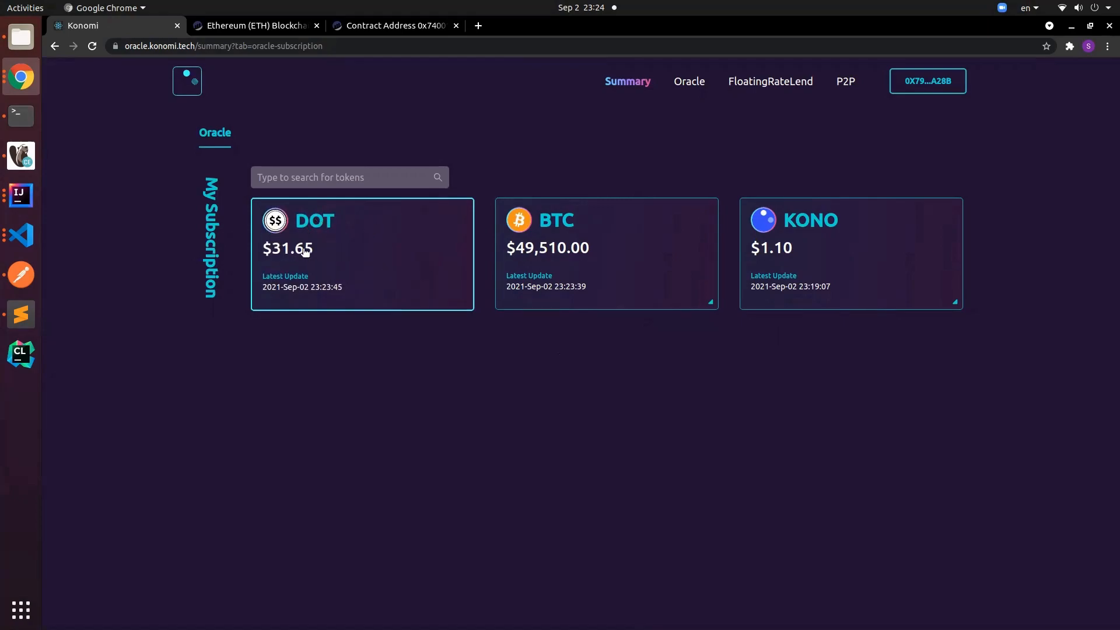
{"action": "mouse_move", "coordinate": [395, 265]}
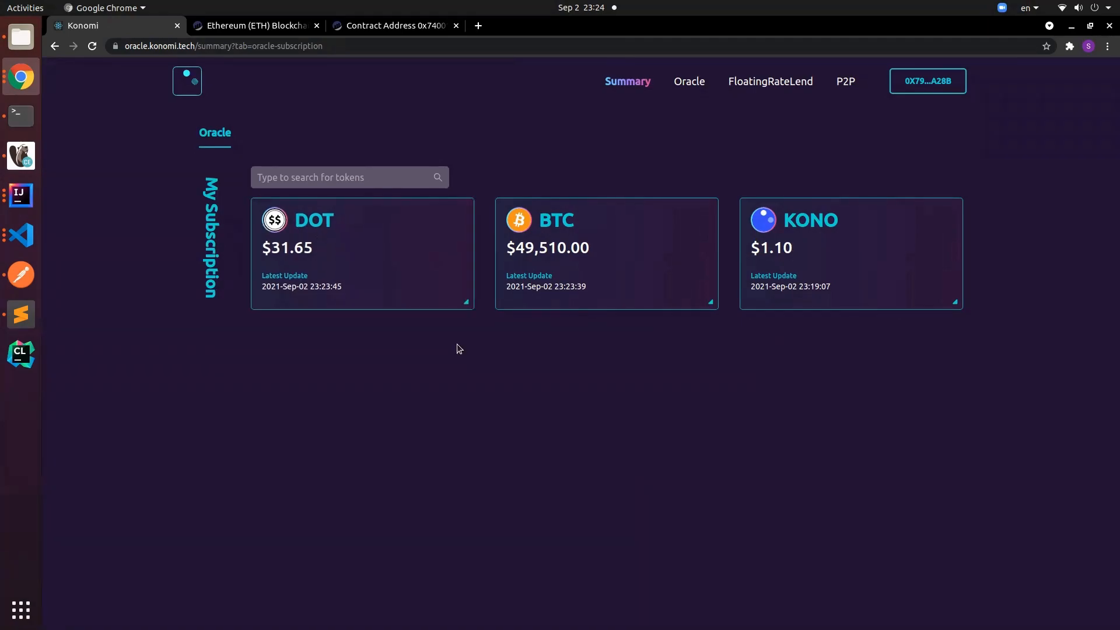
{"action": "mouse_move", "coordinate": [697, 173]}
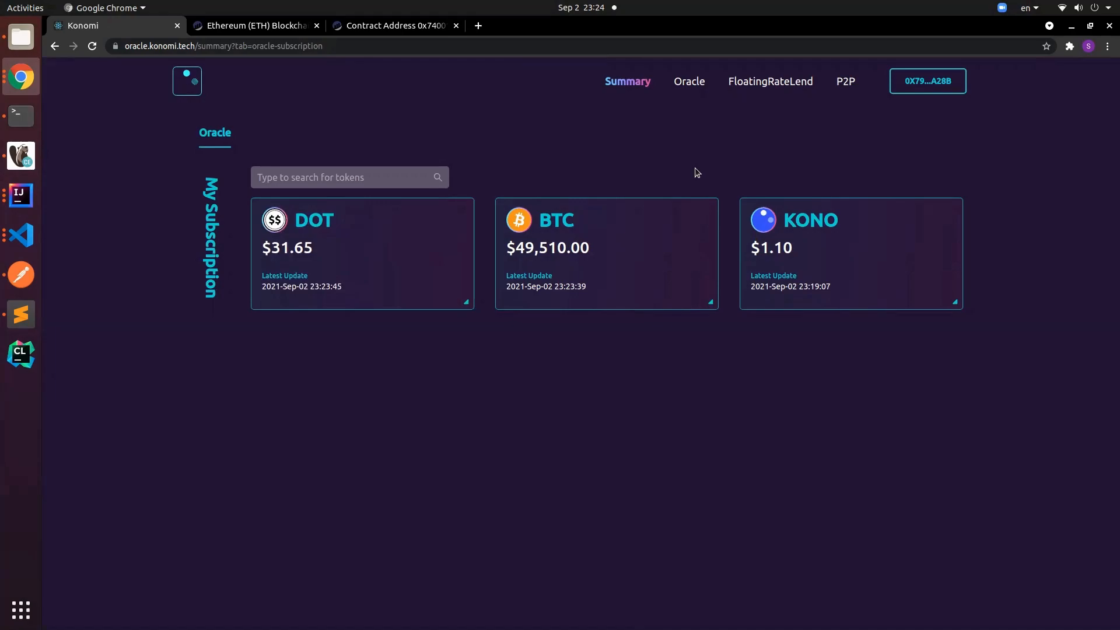
{"action": "mouse_move", "coordinate": [689, 82]}
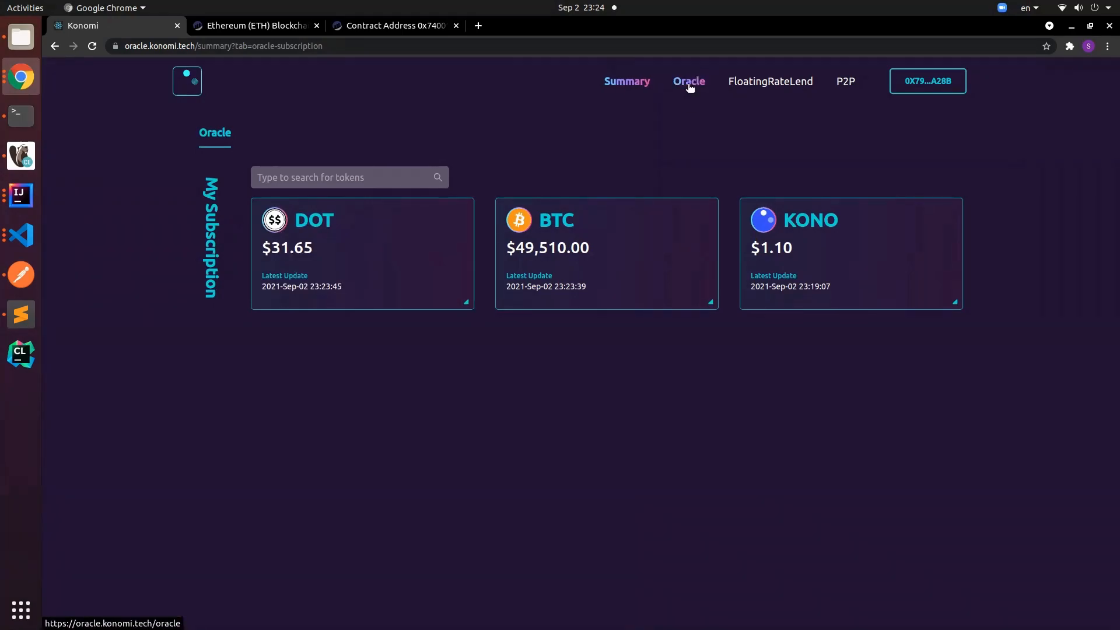
{"action": "left_click", "coordinate": [688, 80]}
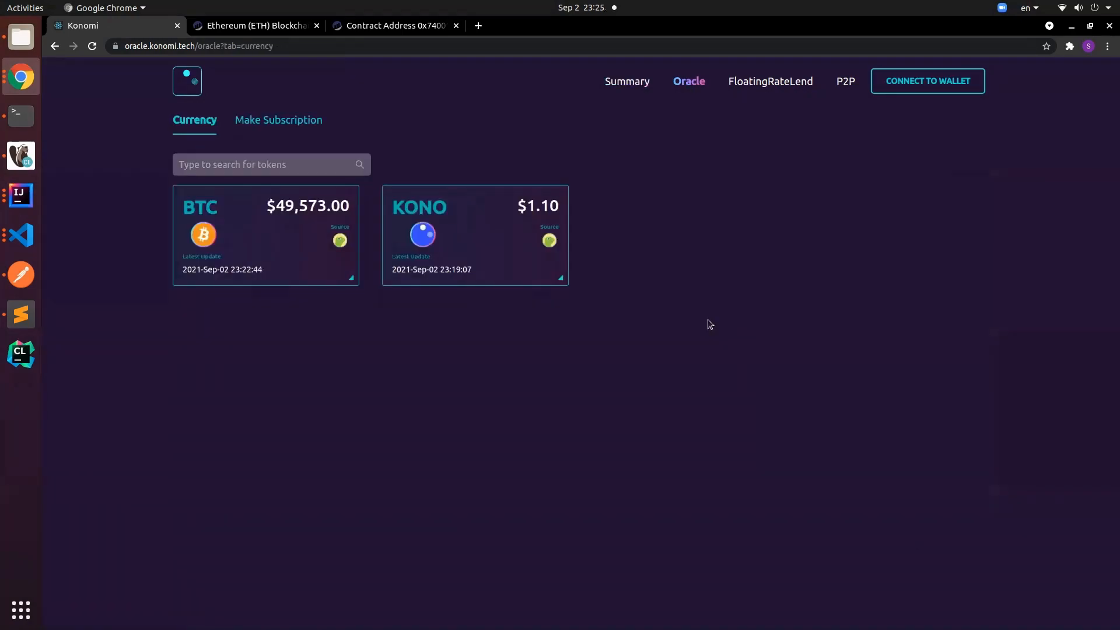